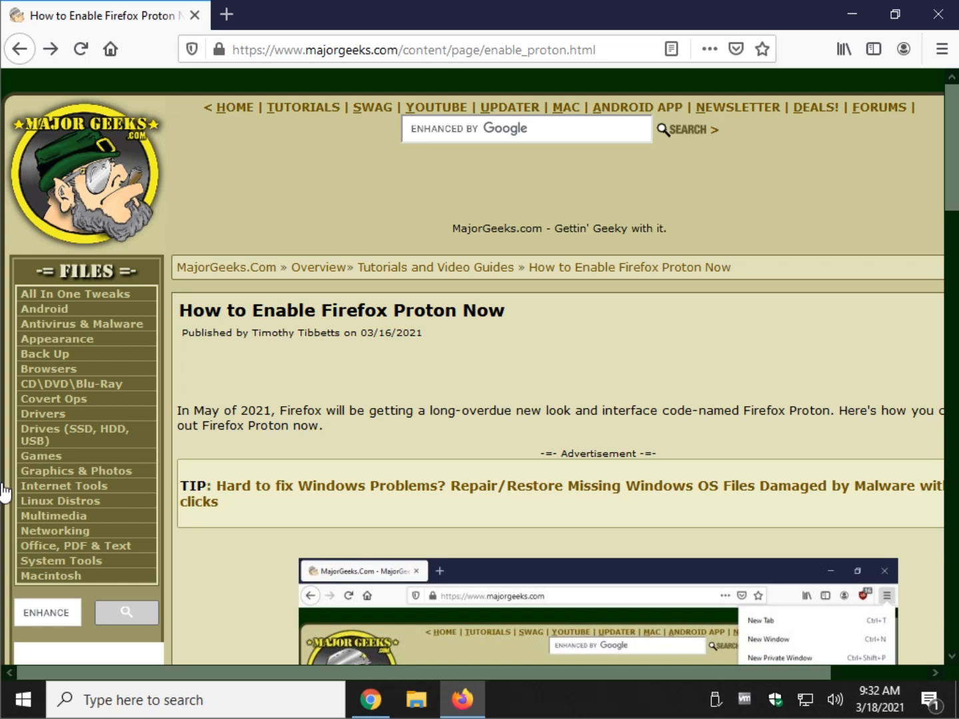
mouse_move(119, 535)
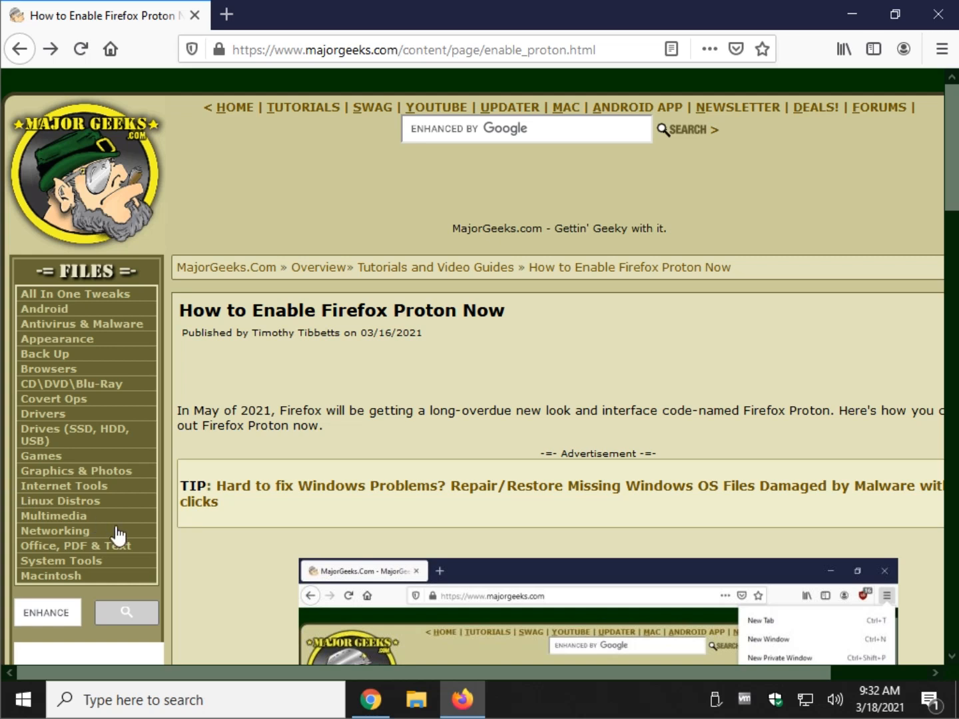
mouse_move(286, 421)
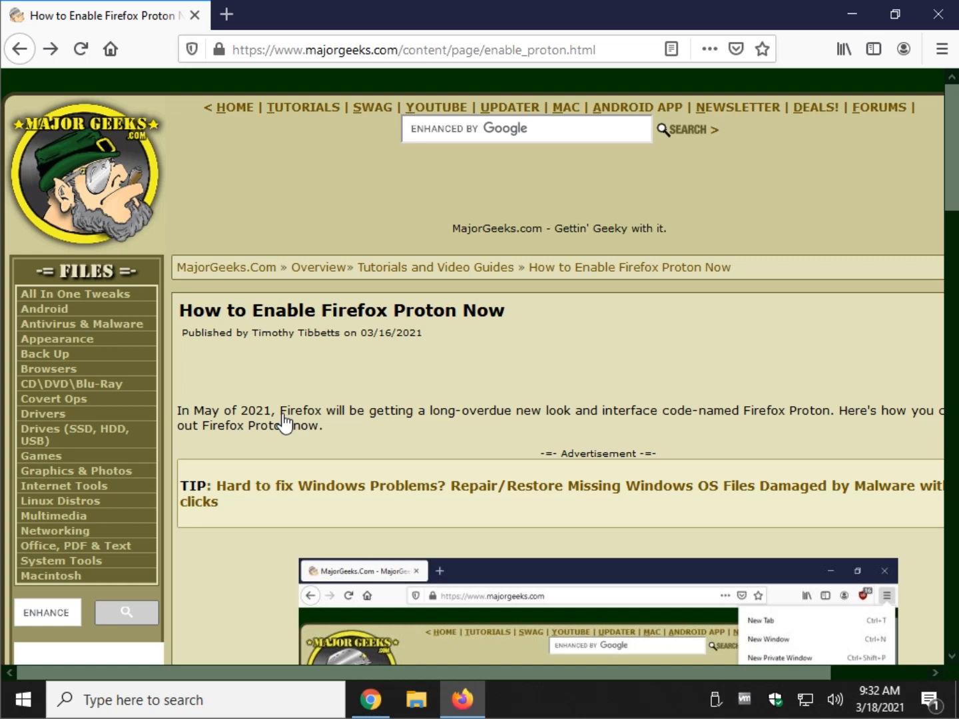
mouse_move(287, 384)
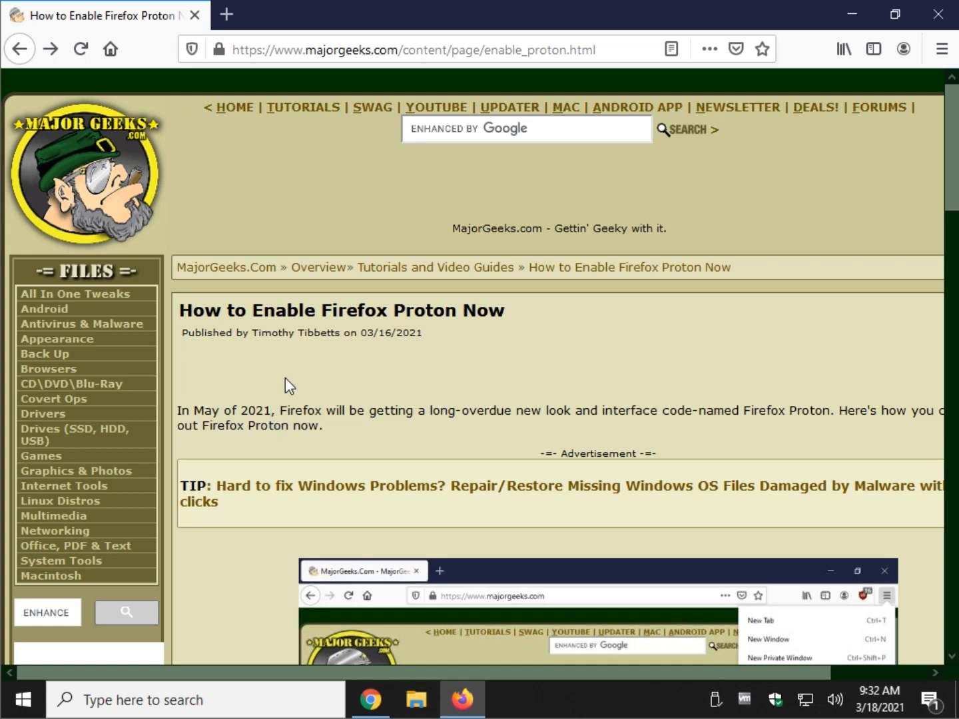
mouse_move(306, 386)
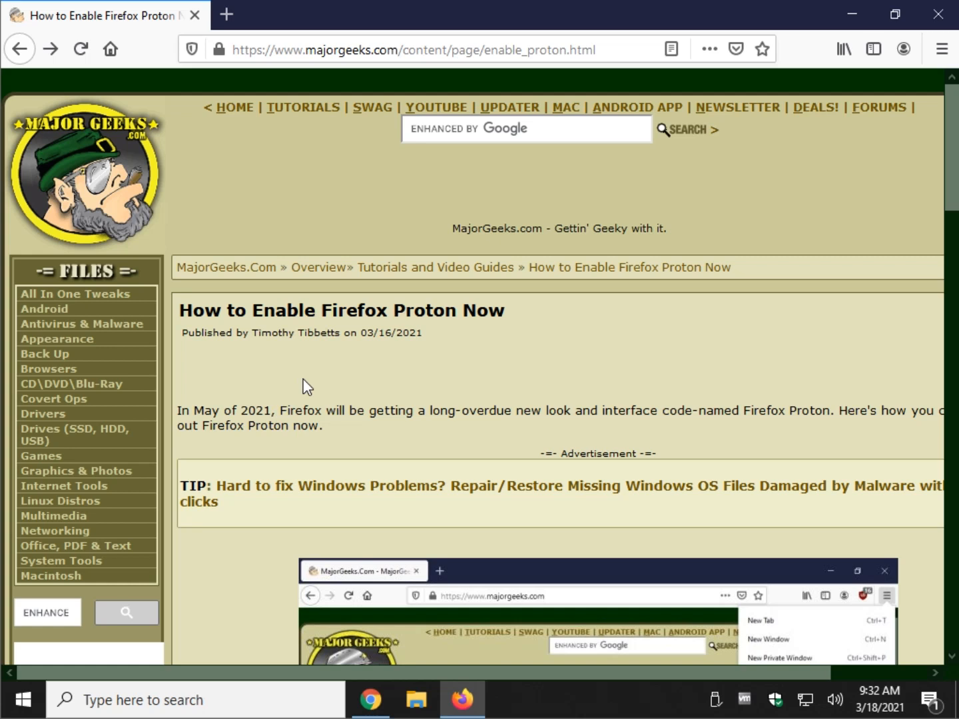
mouse_move(443, 364)
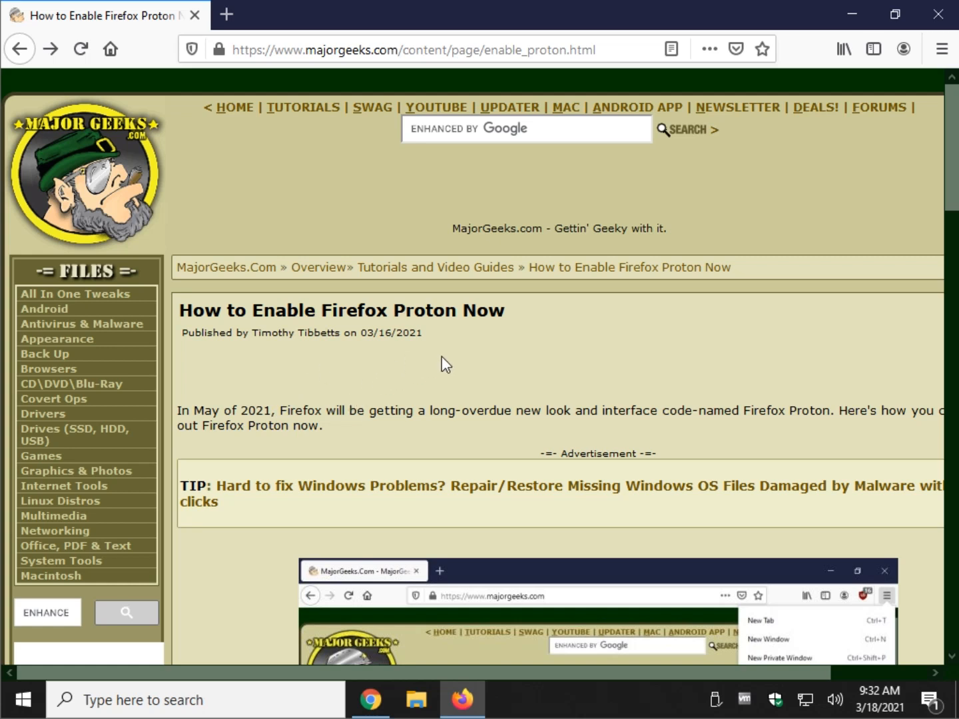
mouse_move(574, 288)
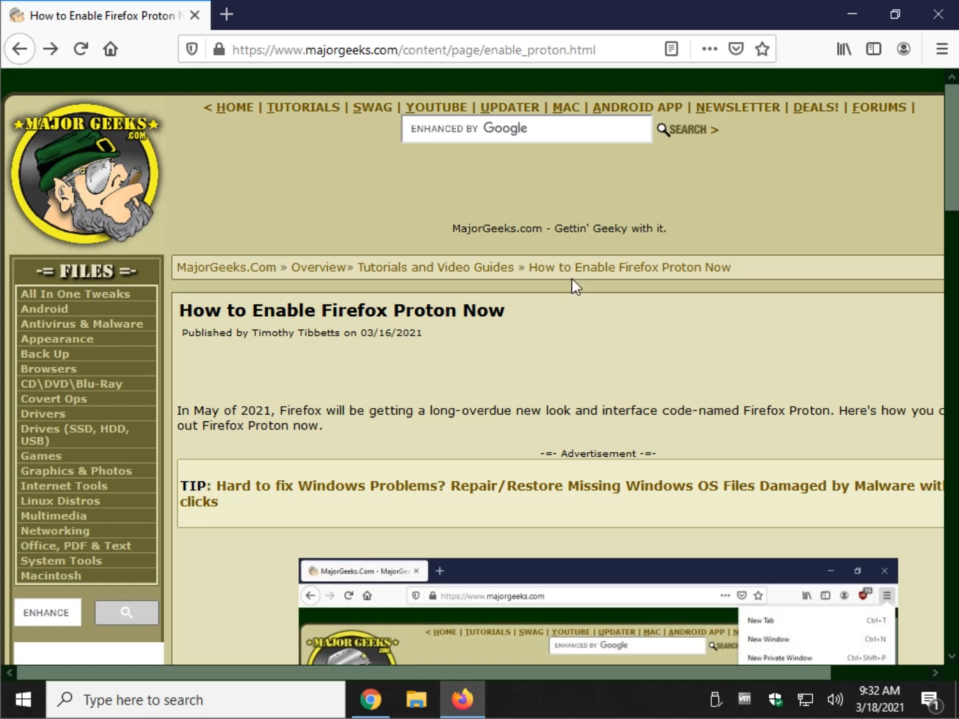
mouse_move(889, 117)
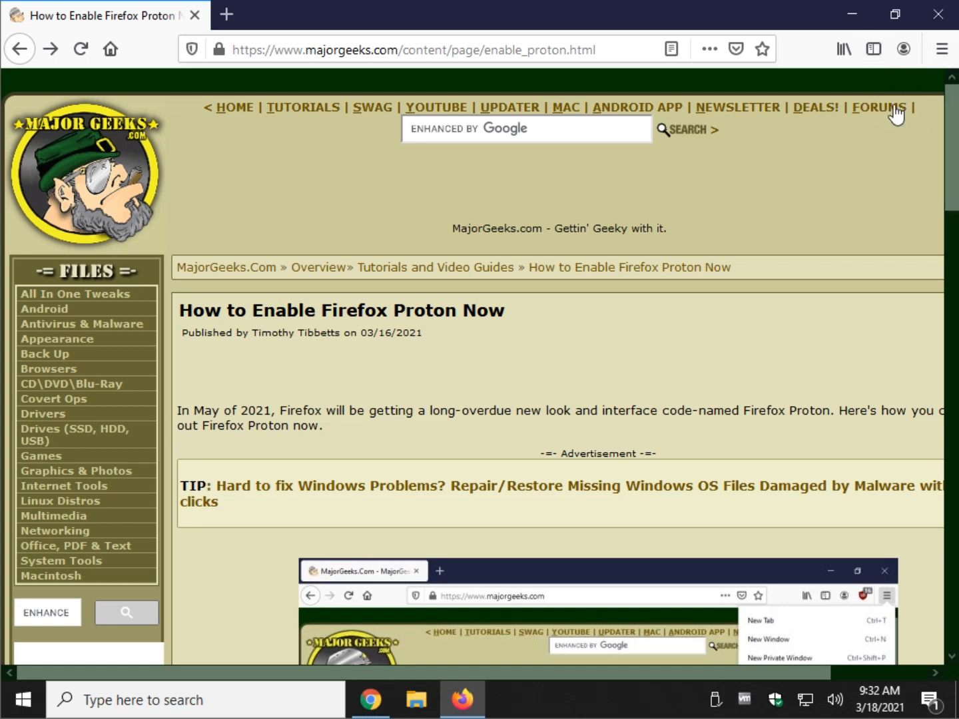
mouse_move(450, 357)
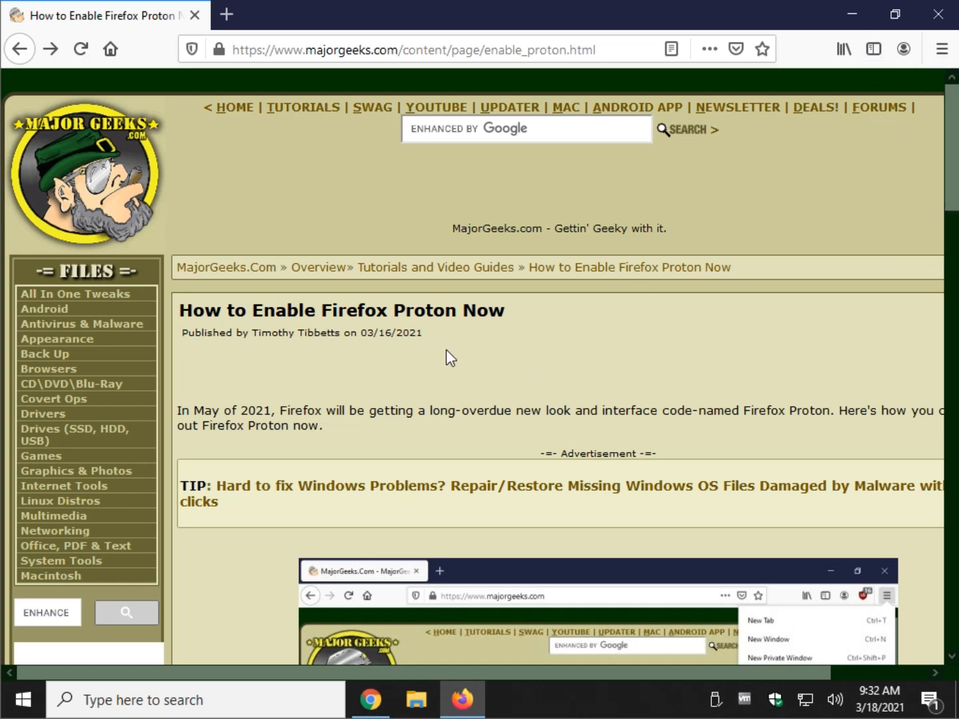
mouse_move(181, 682)
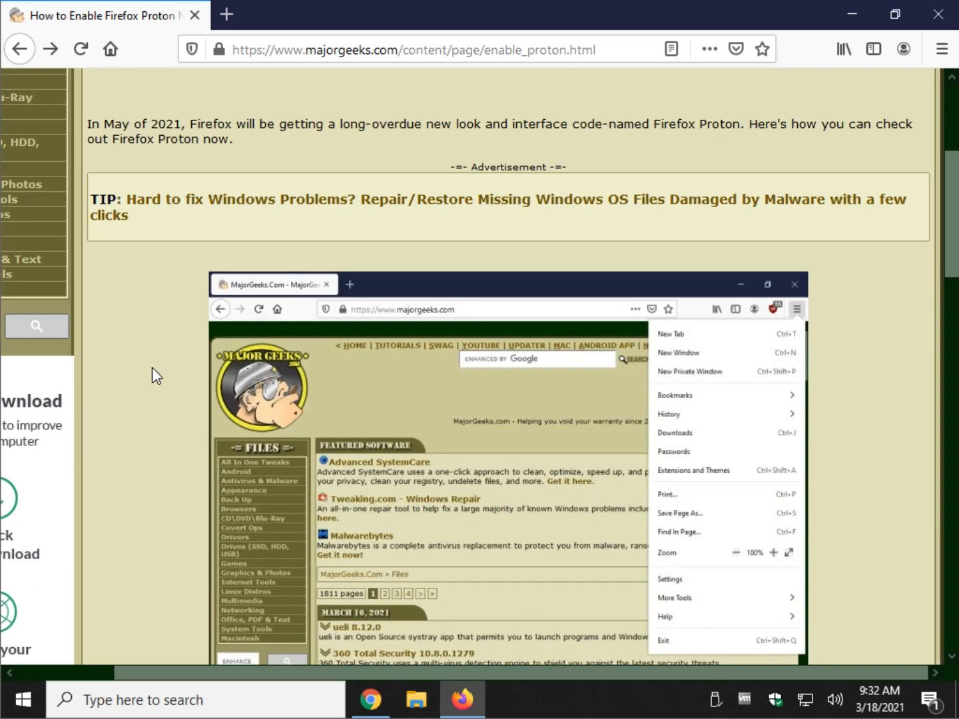
Check the installed Firefox version from the Help menu and dismiss the version info
scroll(down, 3)
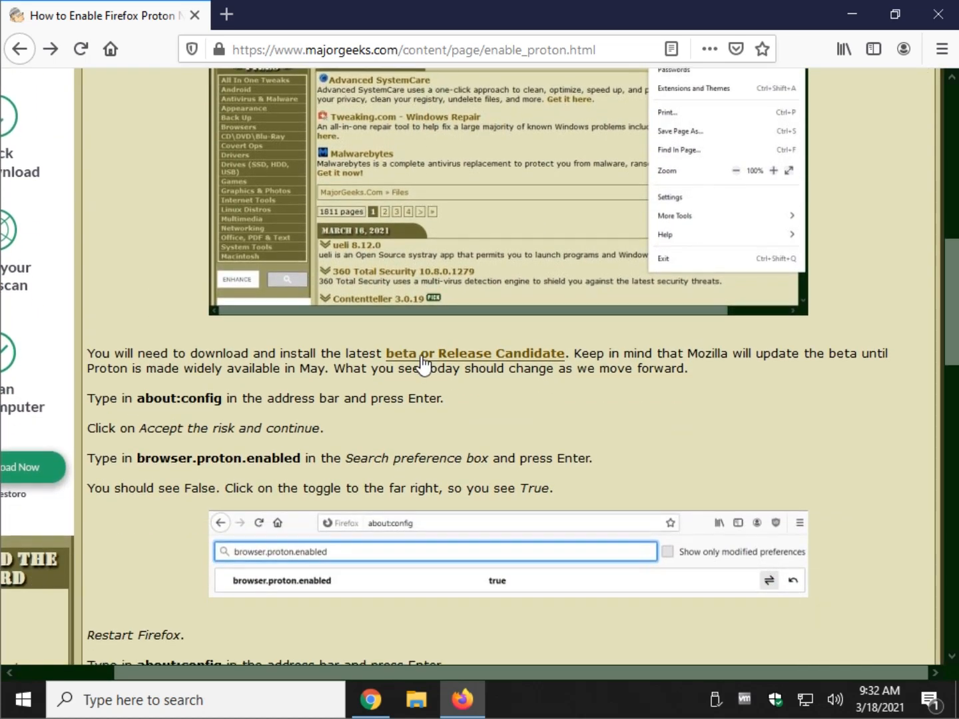
mouse_move(473, 366)
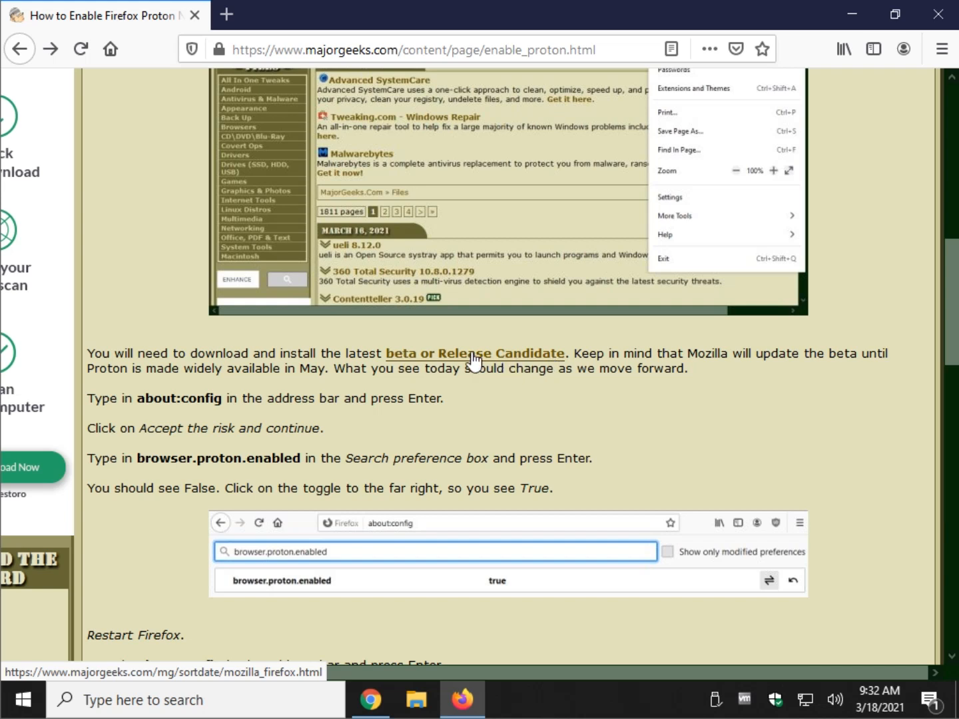
mouse_move(341, 358)
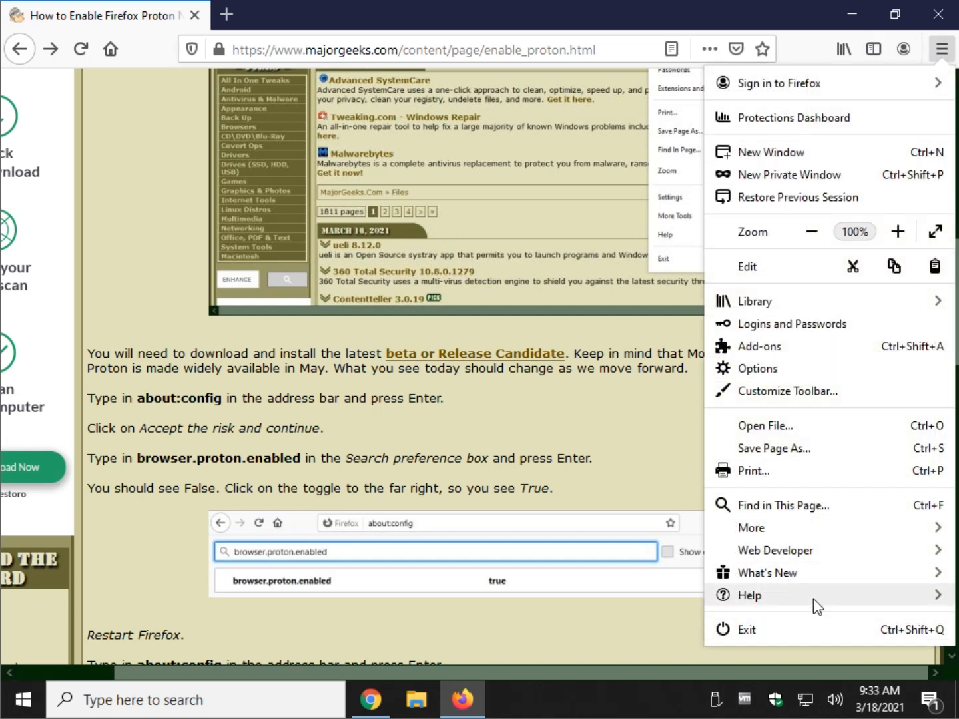
click(751, 595)
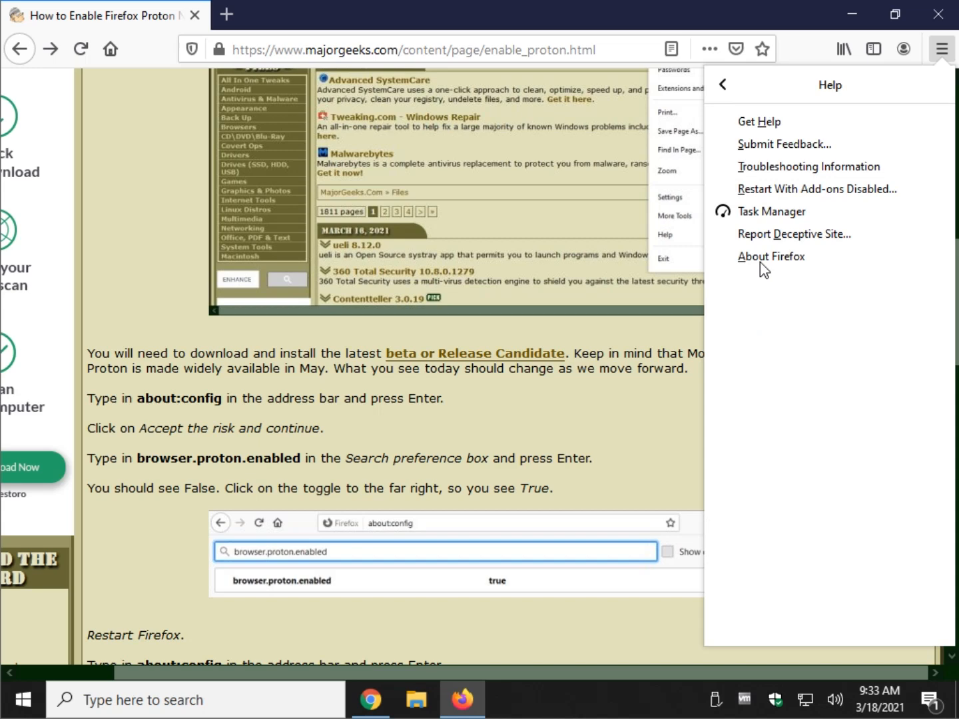
click(772, 256)
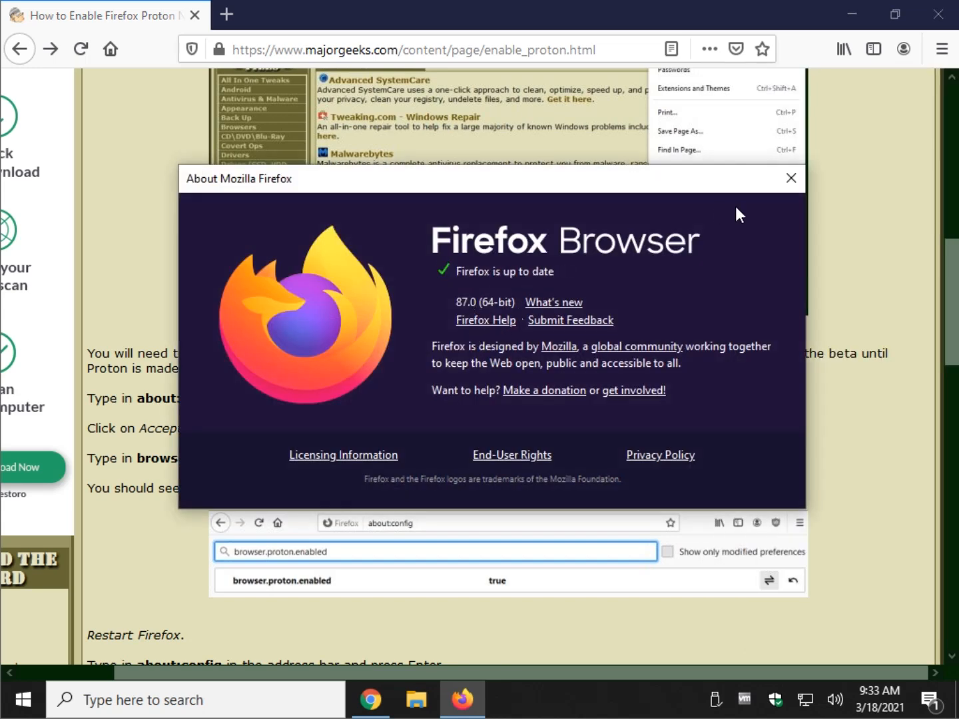
click(791, 179)
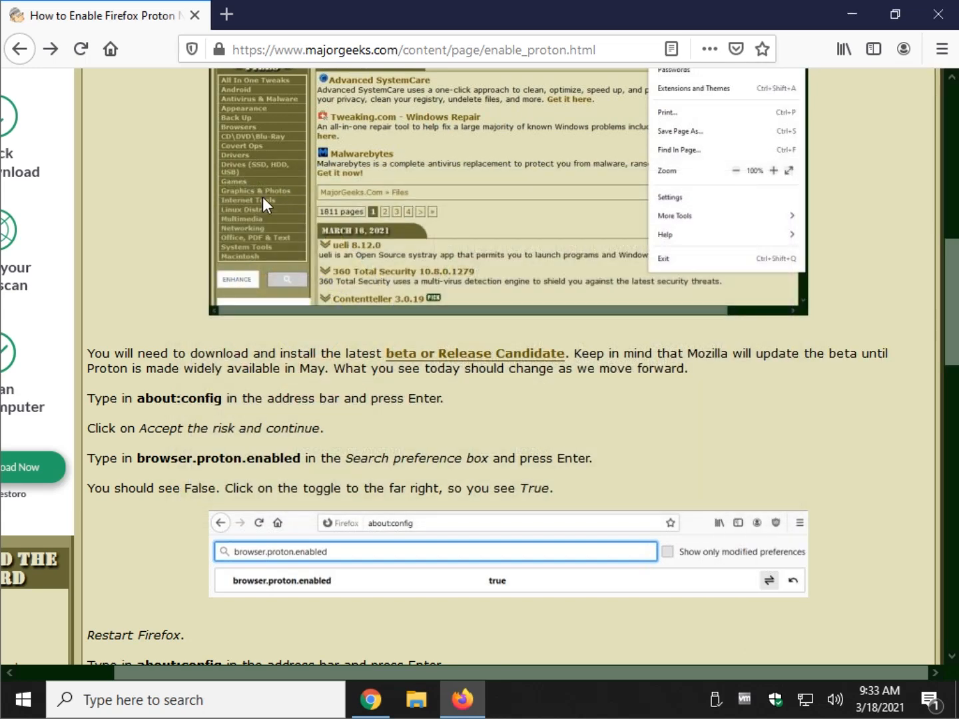
Load about:config in a new tab and accept the caution warning to reach the preferences
scroll(down, 3)
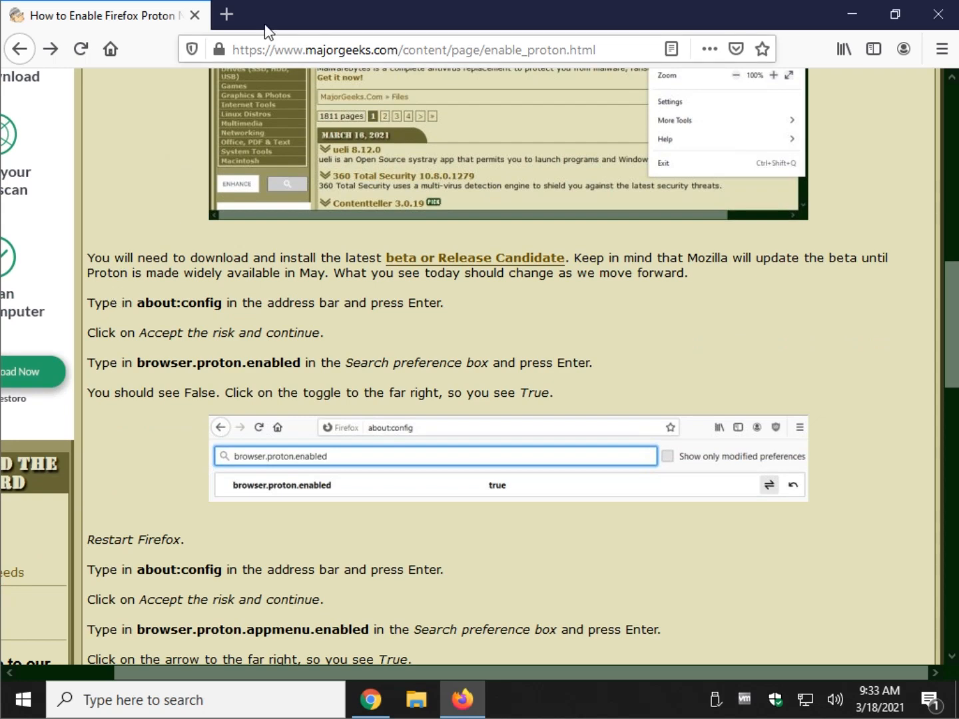
mouse_move(237, 99)
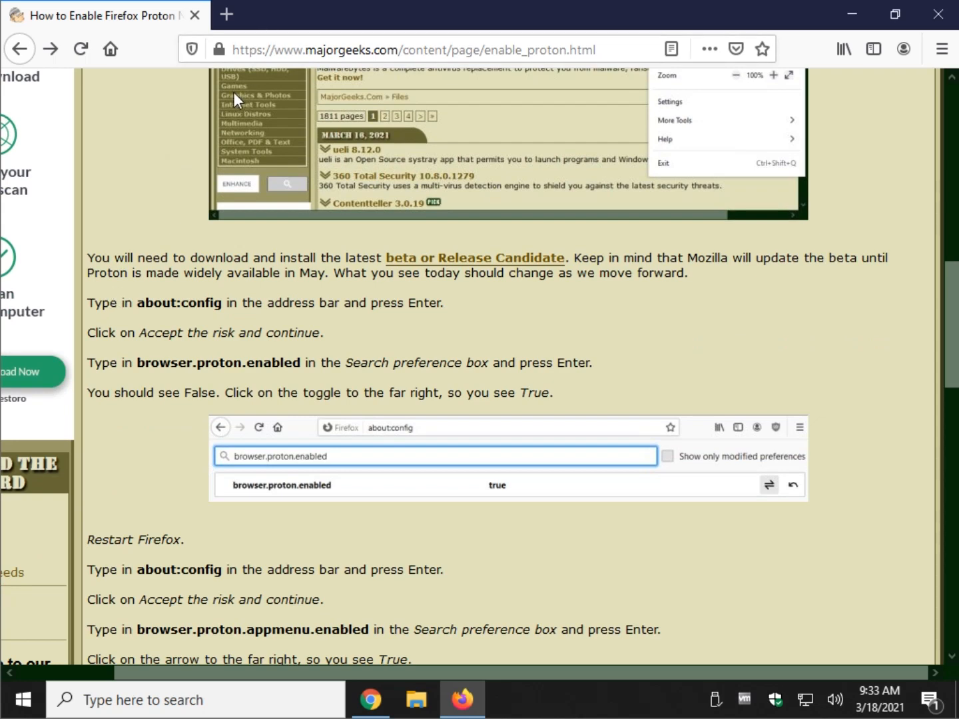
mouse_move(226, 14)
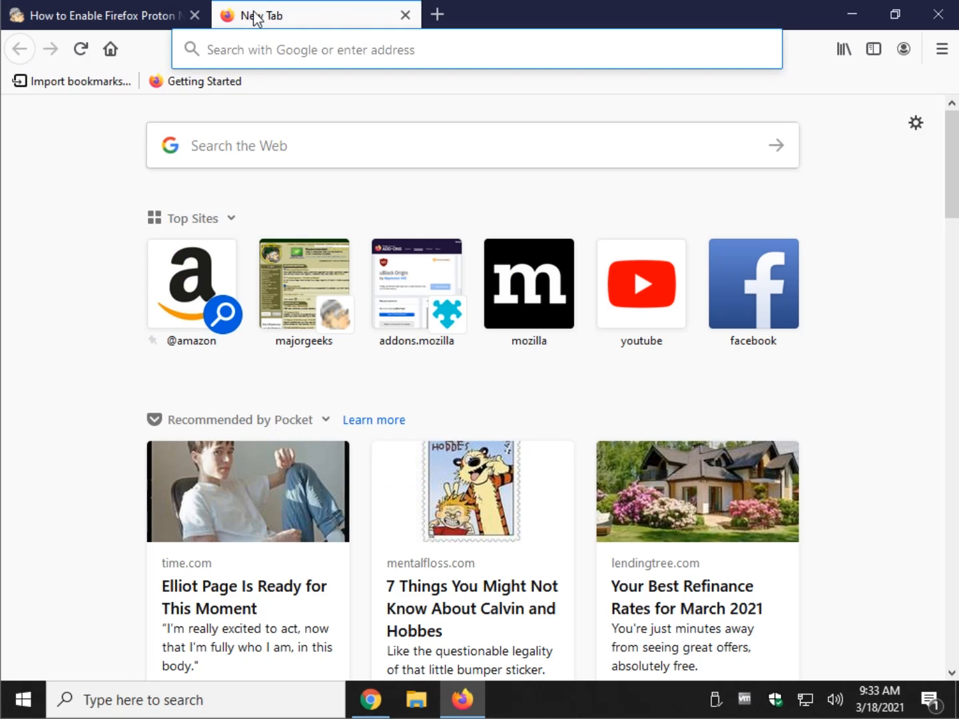
text(about:config)
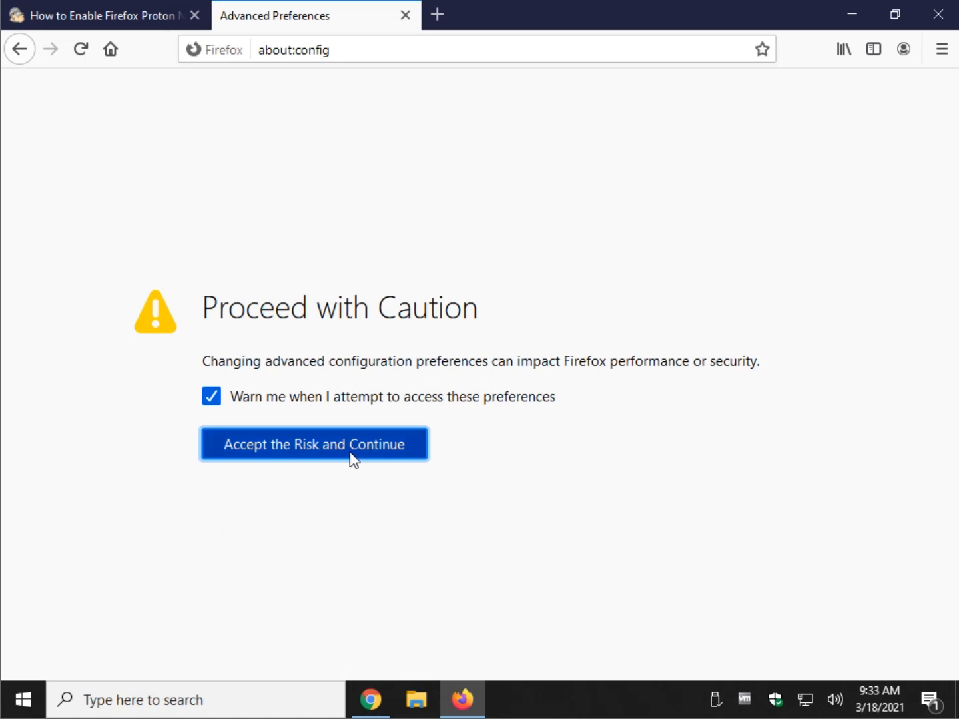
click(314, 445)
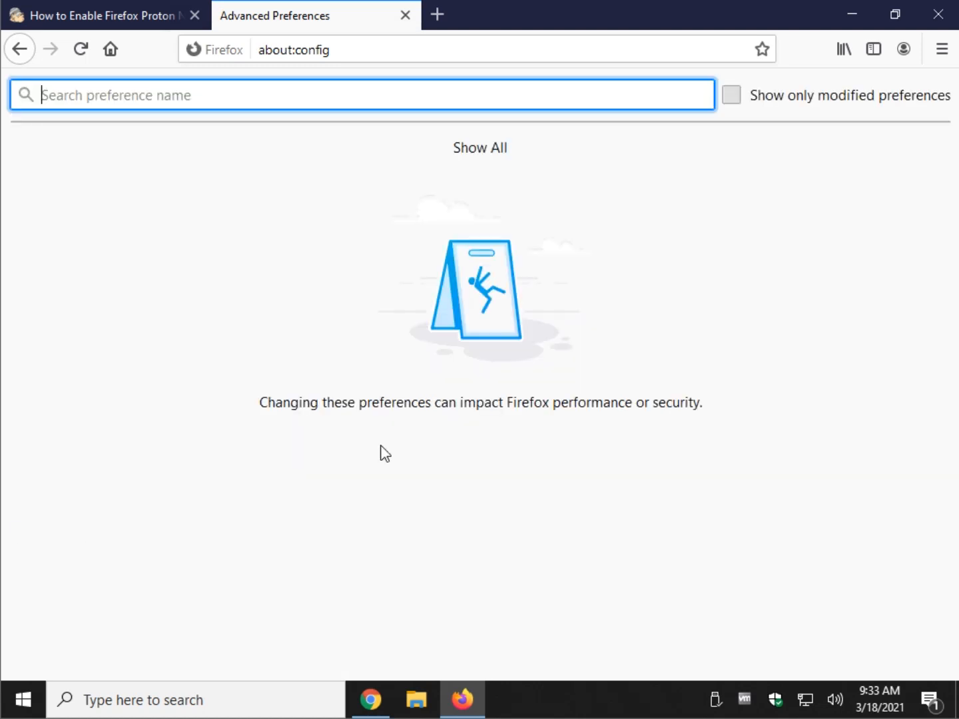
mouse_move(101, 99)
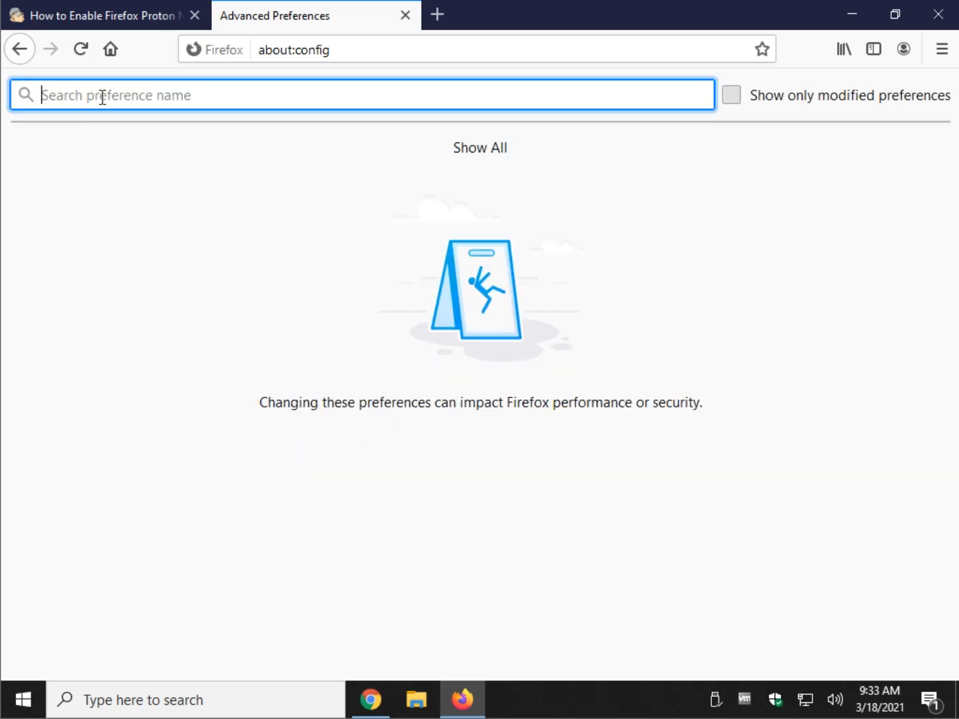
mouse_move(80, 95)
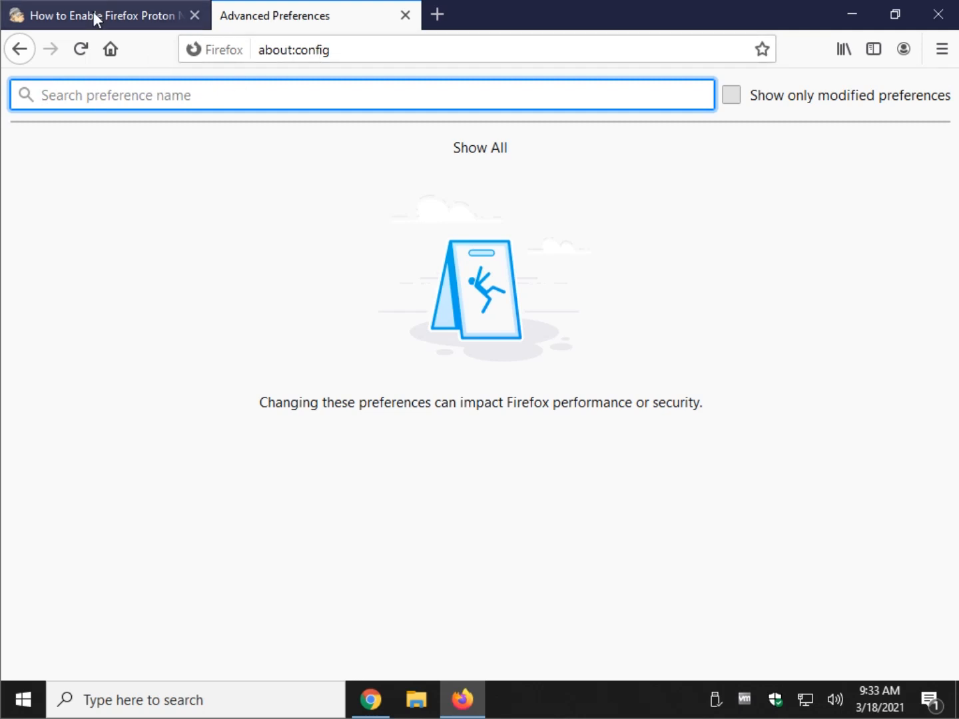
Copy the browser.proton.enabled preference name from the Proton article
click(100, 16)
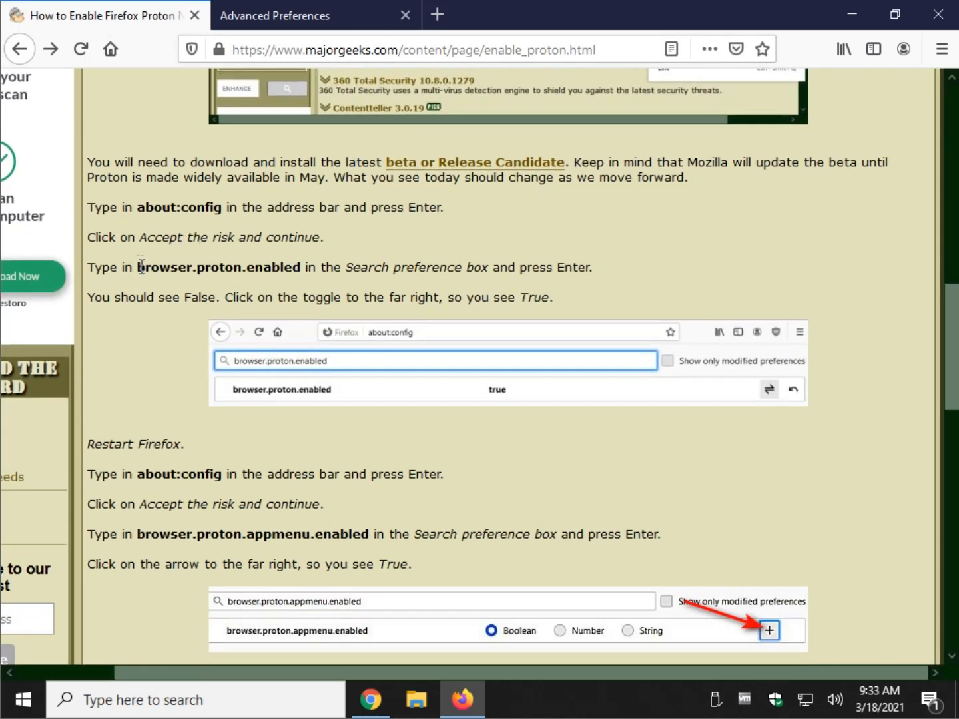
double_click(149, 266)
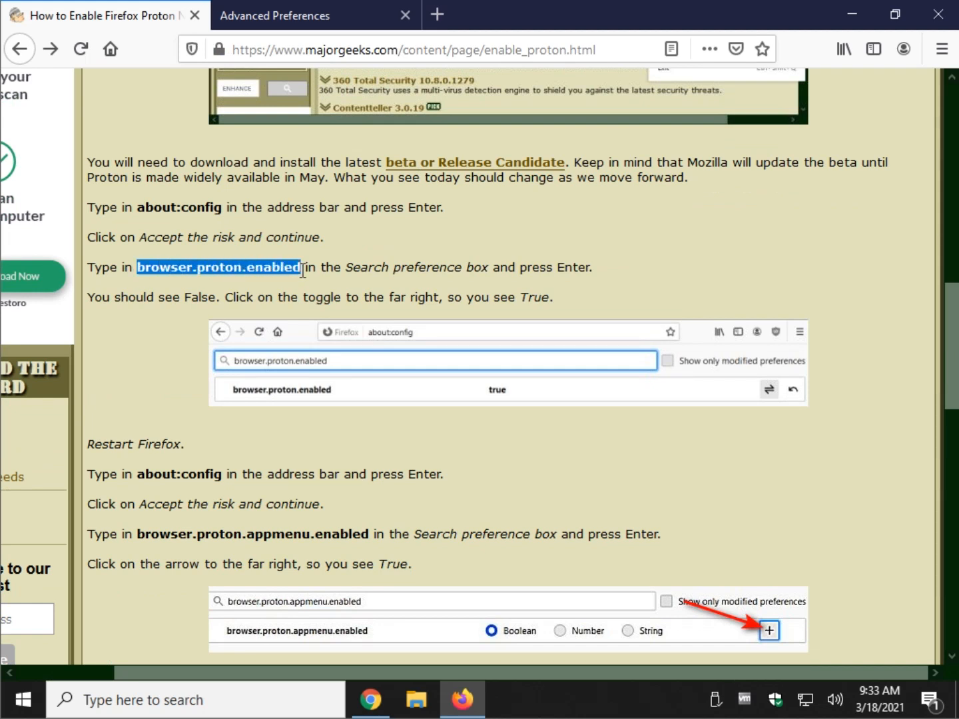
right_click(218, 267)
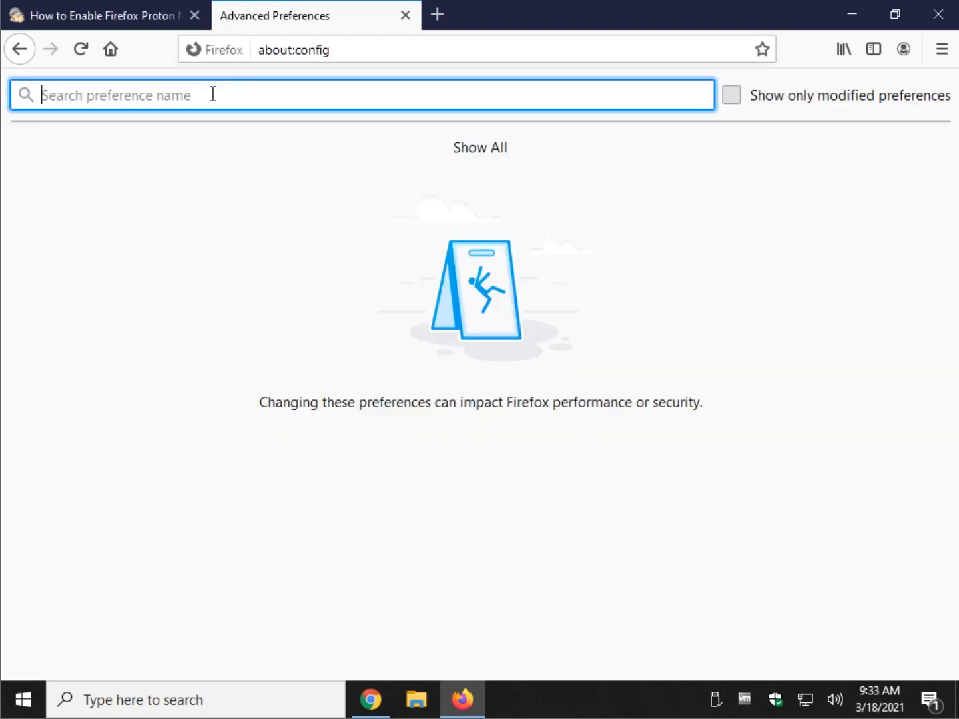
Search browser.proton.enabled, toggle it to true, and return to the tutorial article
text(browser.proton.enabled)
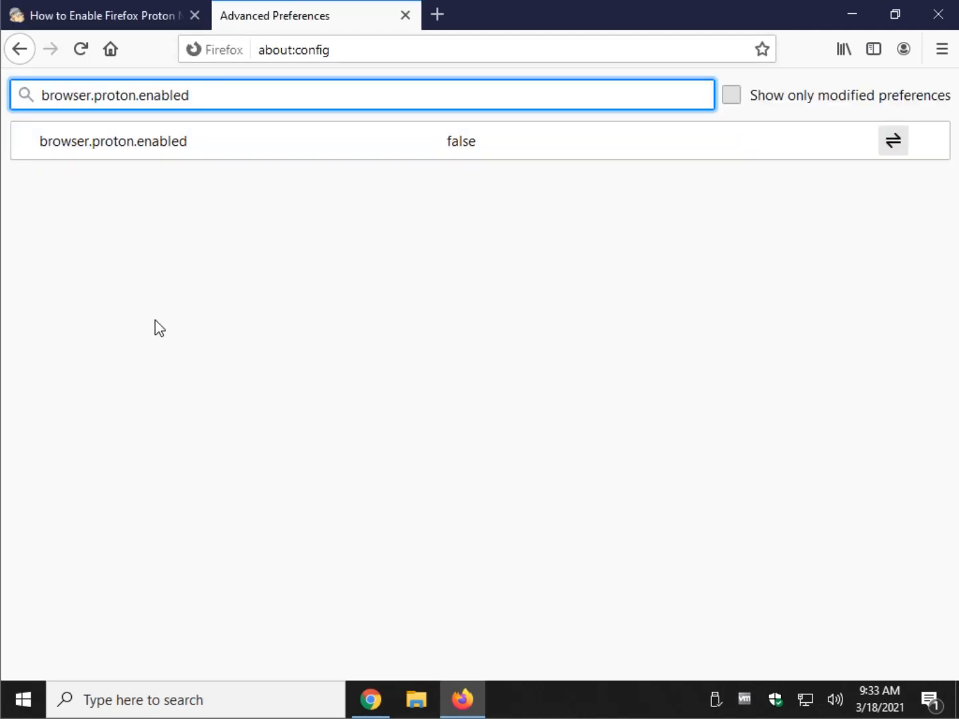
mouse_move(171, 141)
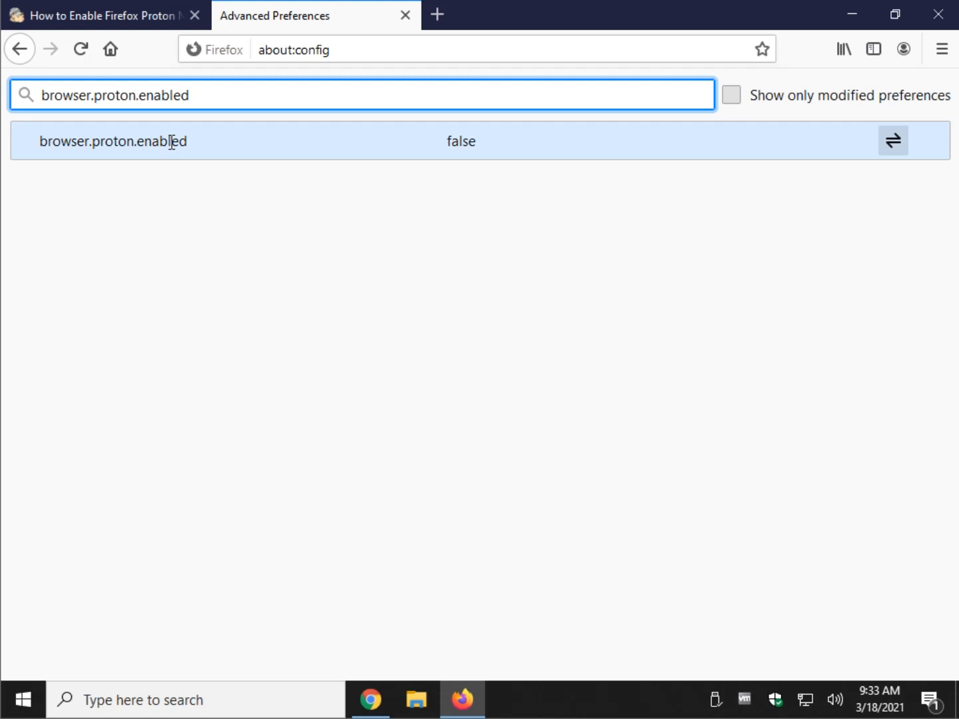
mouse_move(320, 140)
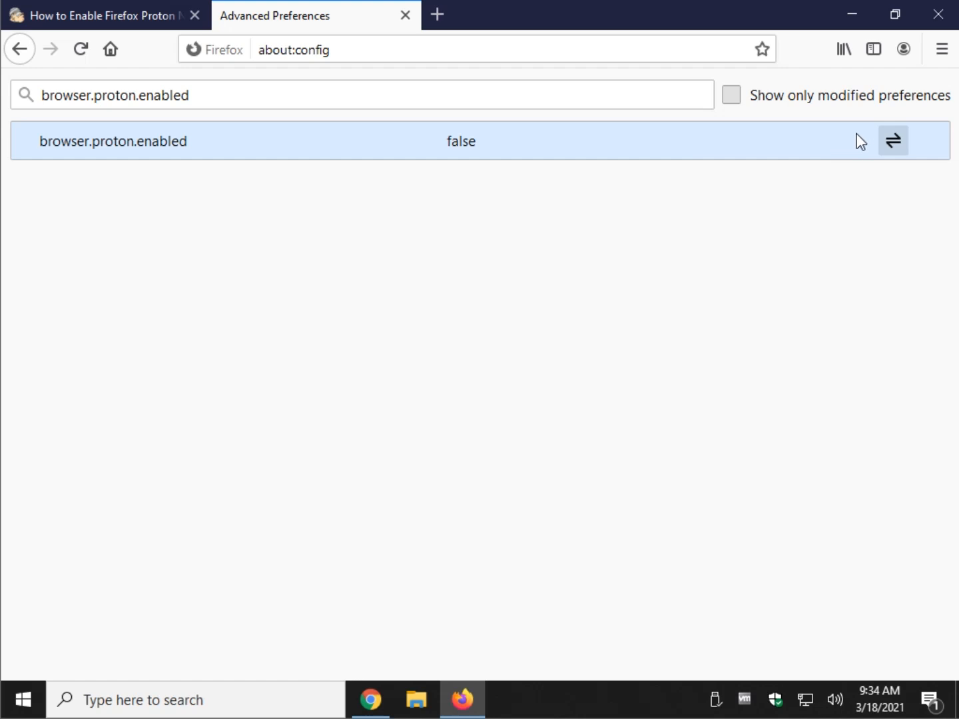
click(894, 140)
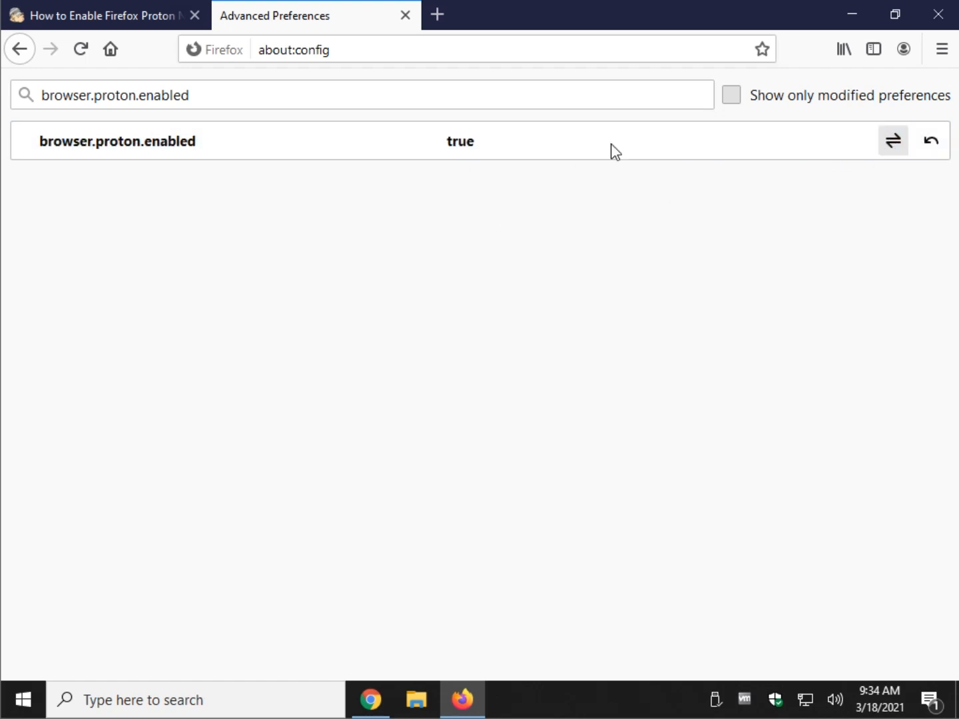
mouse_move(480, 157)
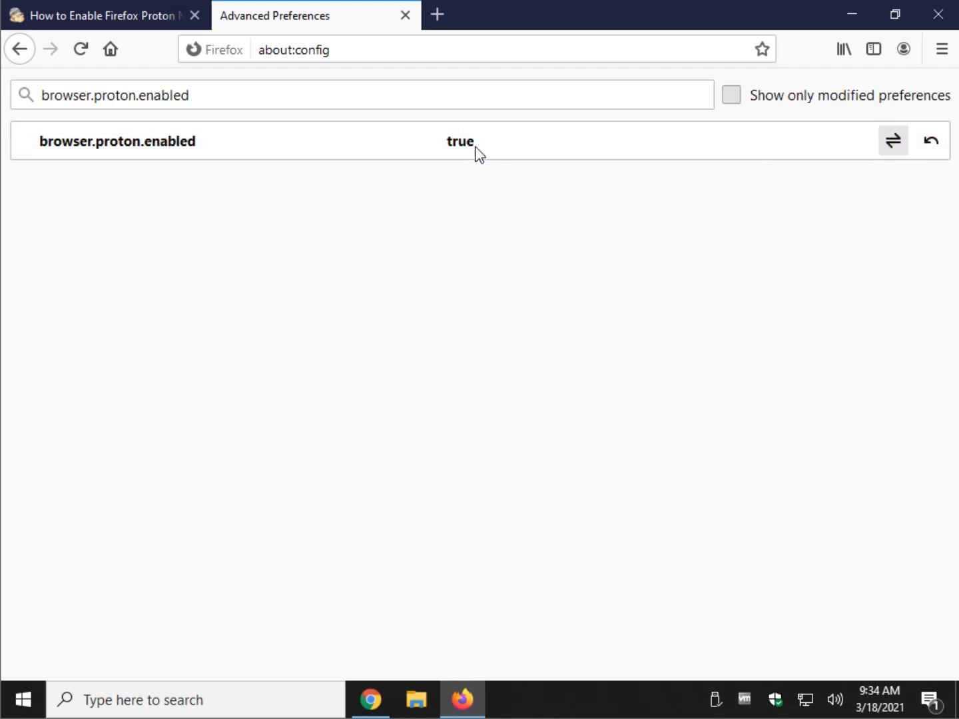
click(100, 15)
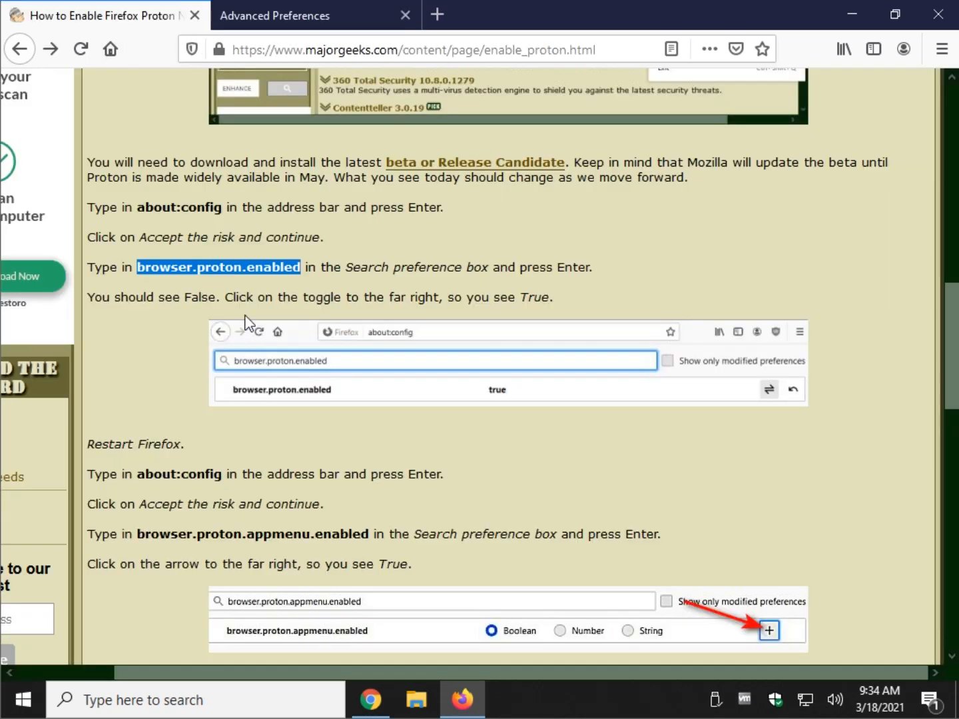
Close Firefox, confirming Close Tabs, and relaunch it from the desktop icon
scroll(down, 3)
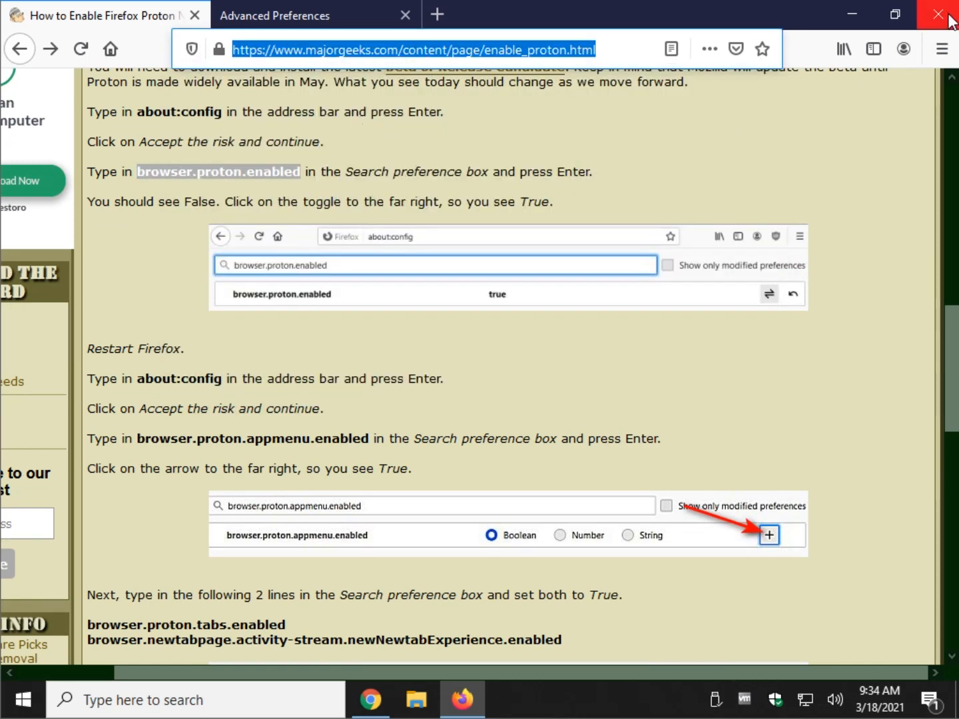
mouse_move(936, 15)
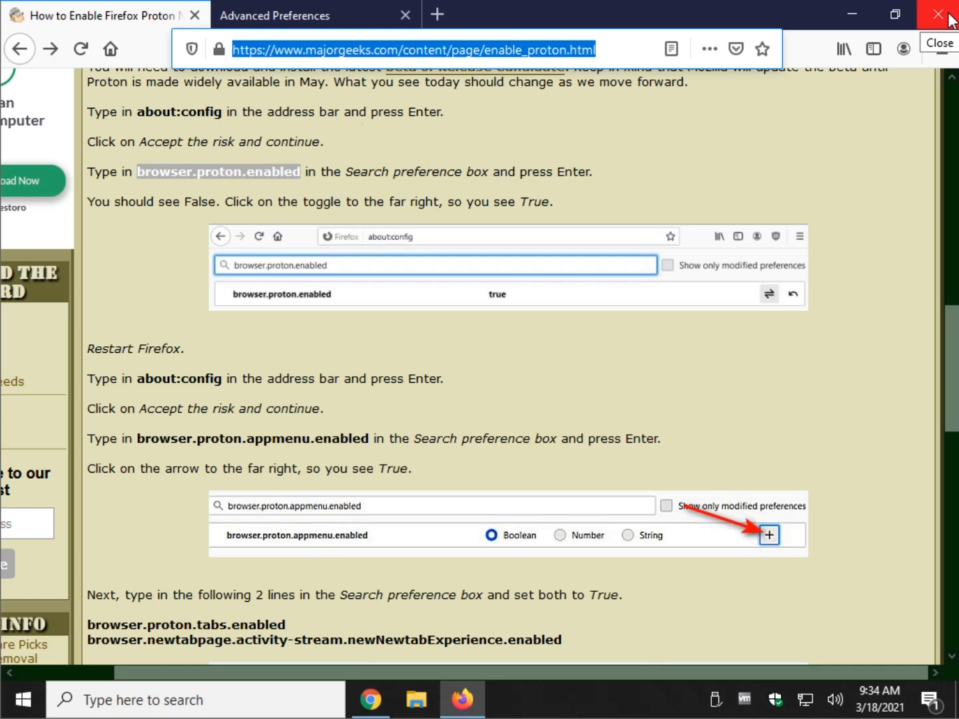
click(938, 15)
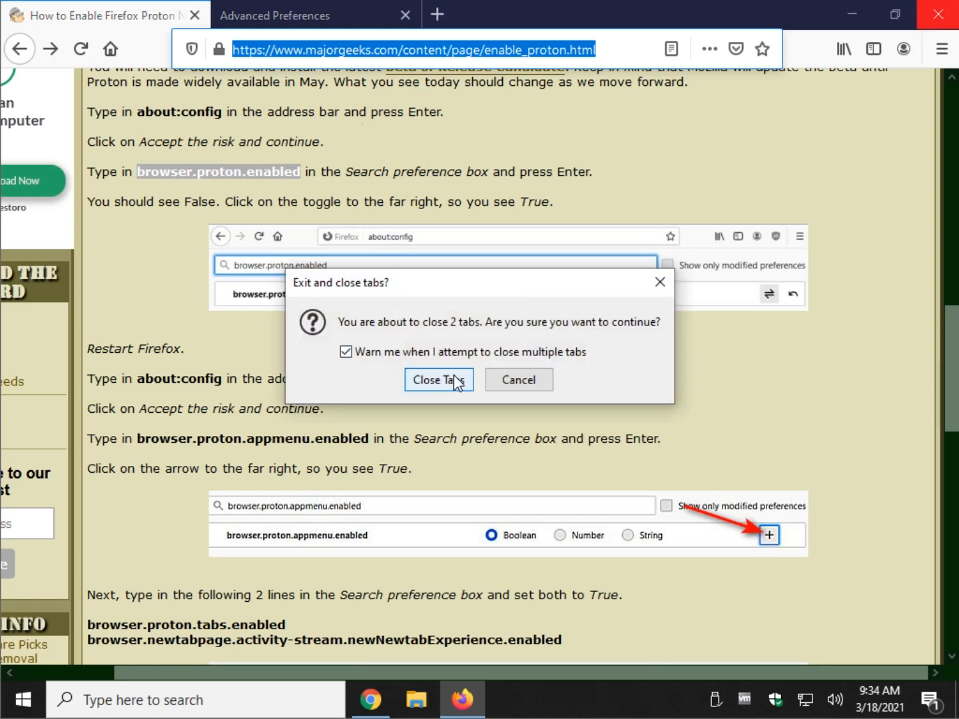
click(438, 379)
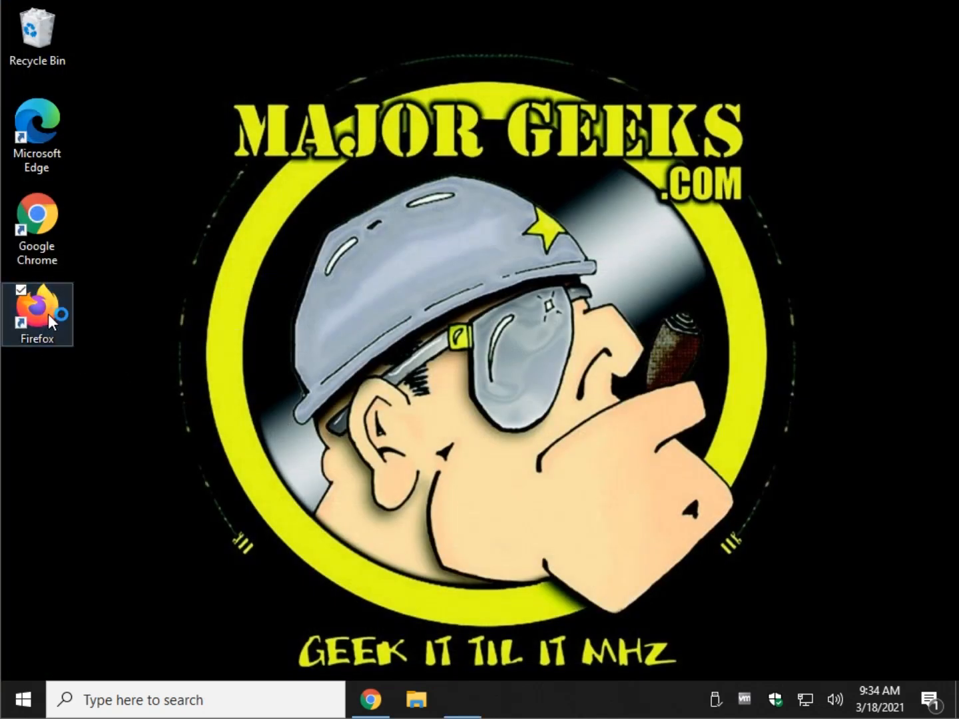
double_click(37, 305)
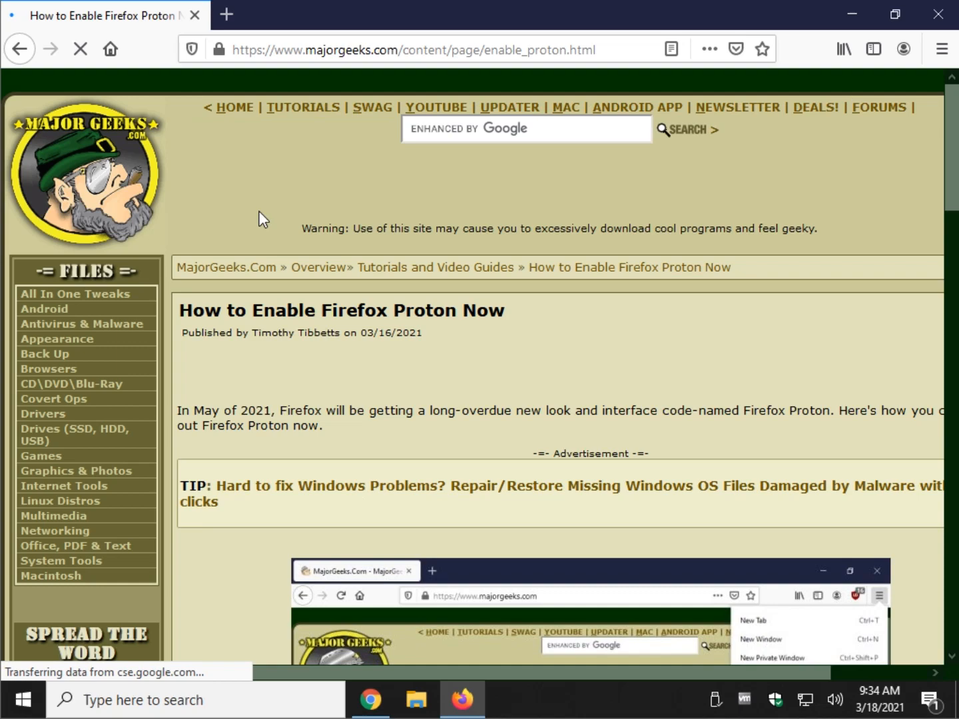
Load about:config in a new tab and accept the caution warning
scroll(down, 3)
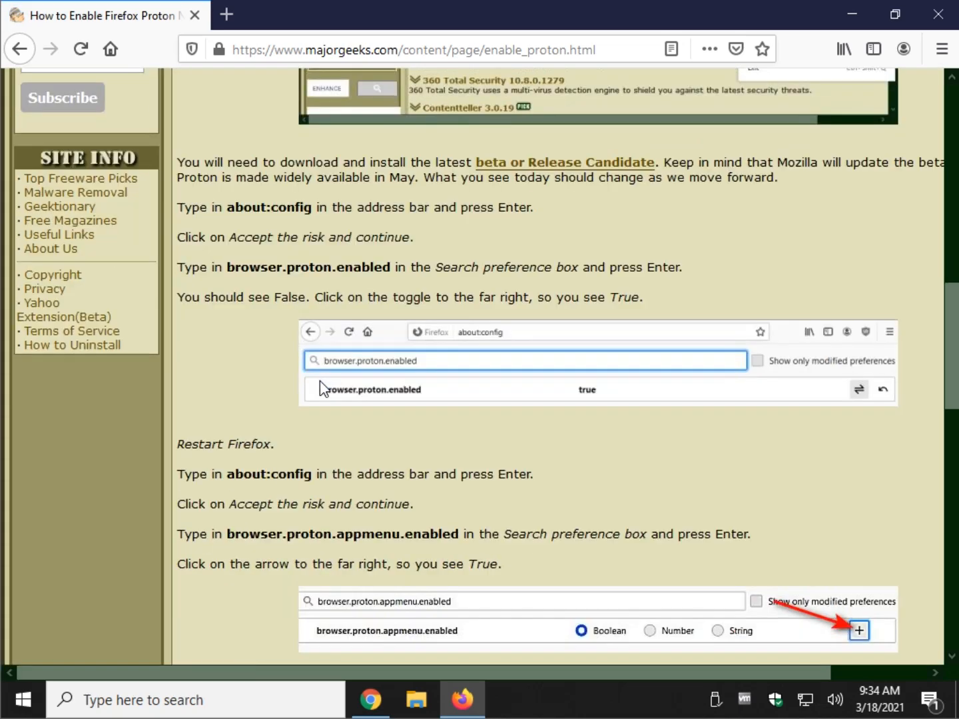
scroll(down, 3)
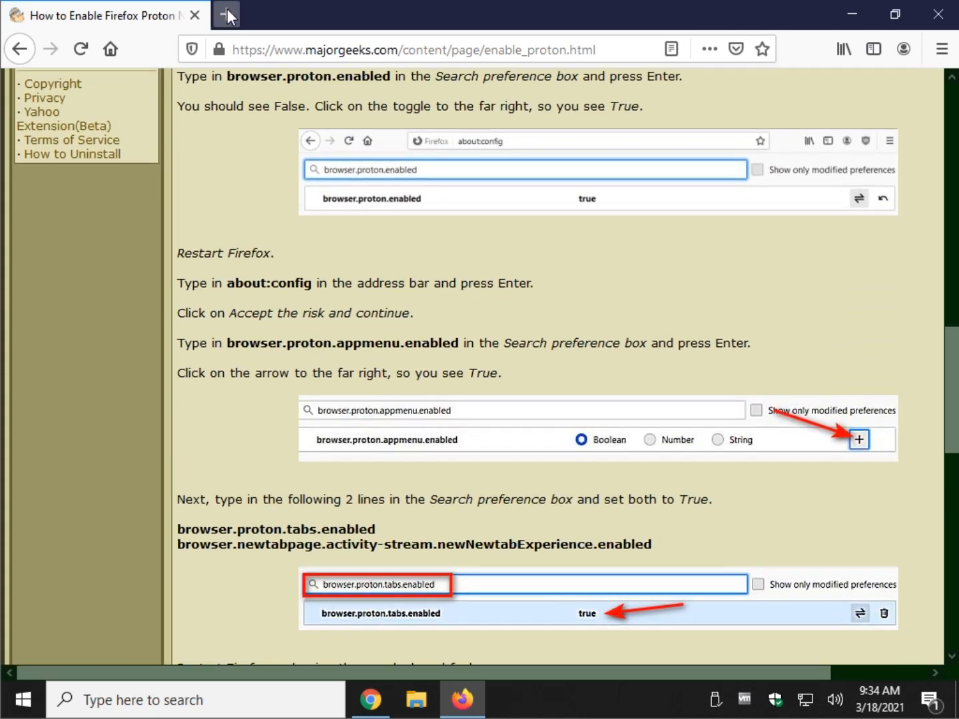
click(226, 15)
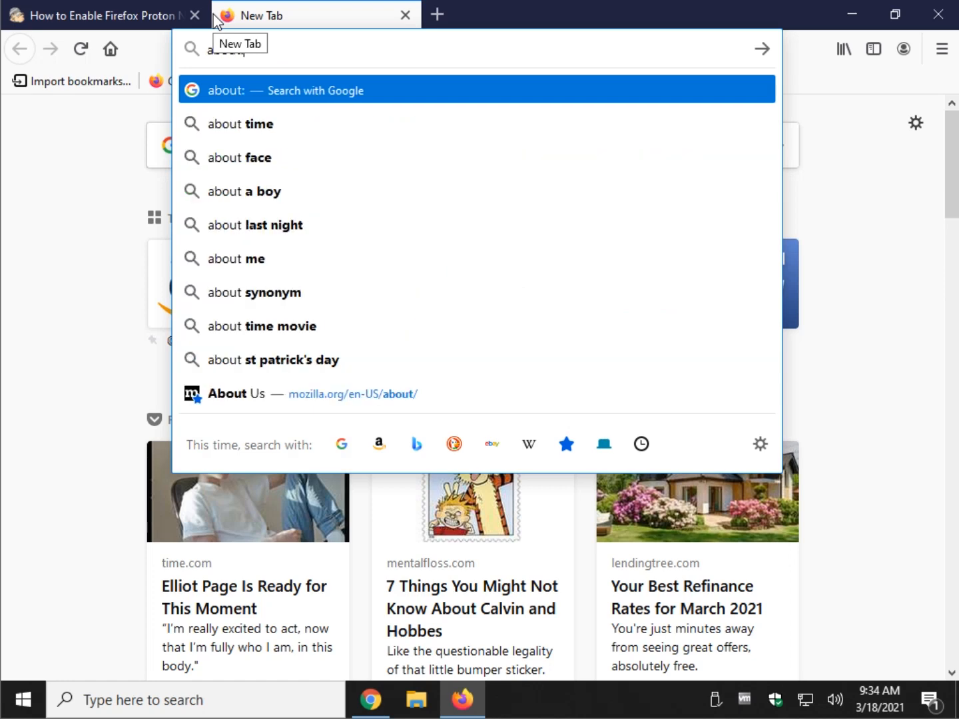
key(Enter)
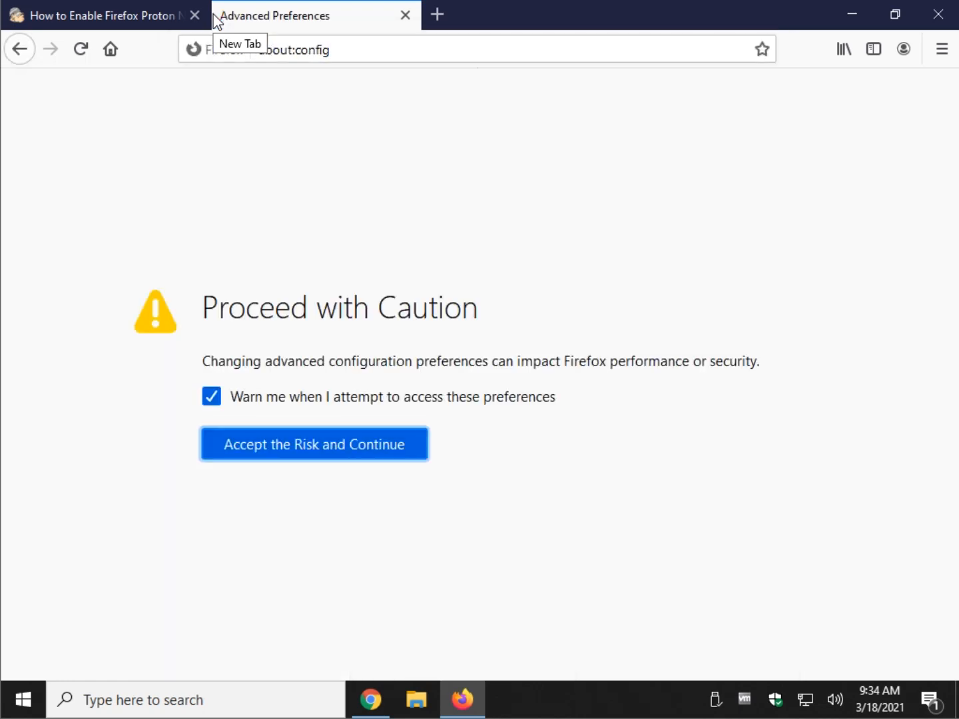
click(314, 445)
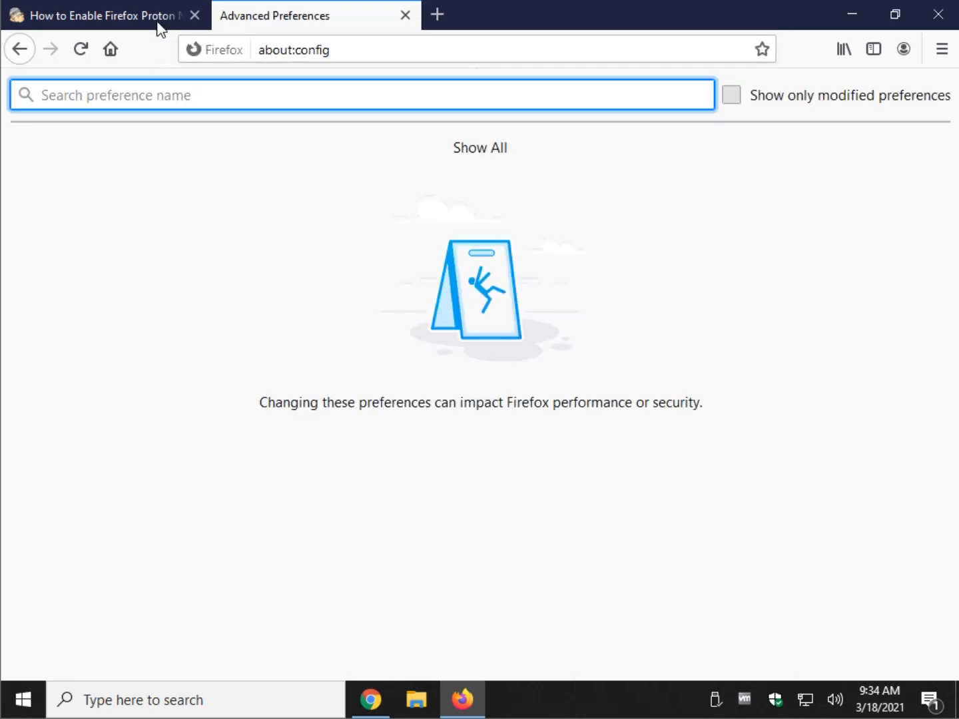
Return to the article and select the browser.proton.appmenu.enabled preference name
click(99, 16)
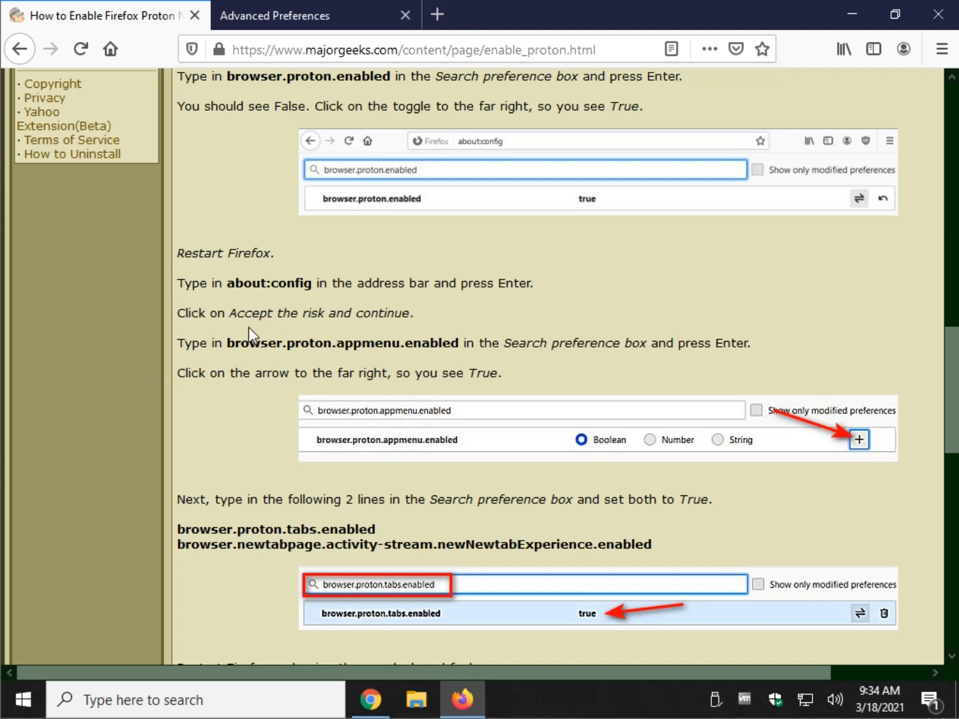
double_click(341, 343)
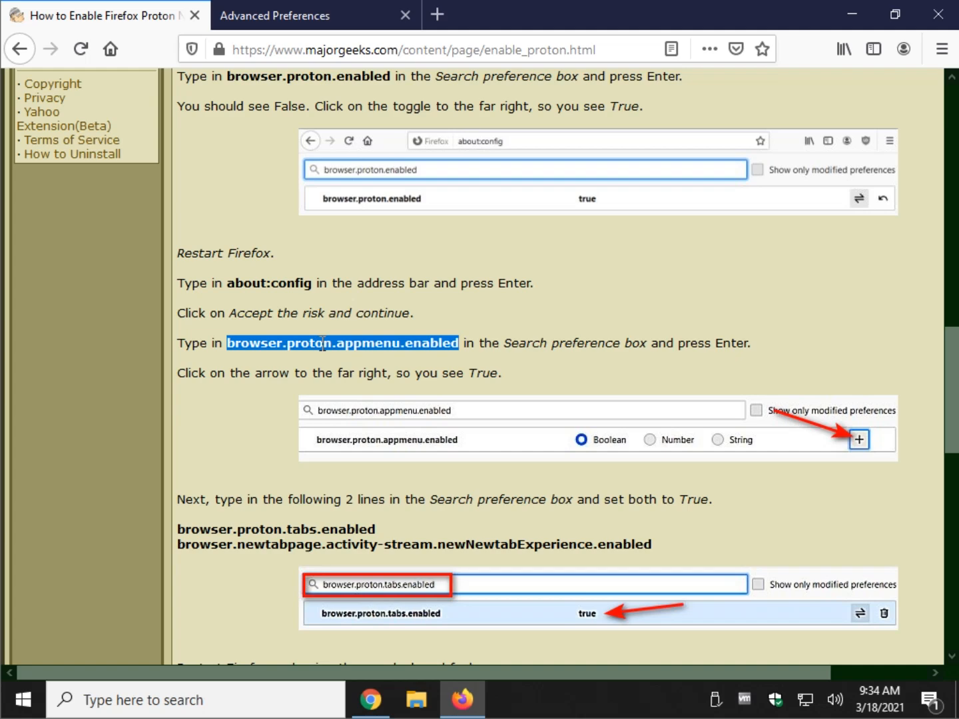
Create browser.proton.appmenu.enabled as a Boolean preference set to true
right_click(329, 344)
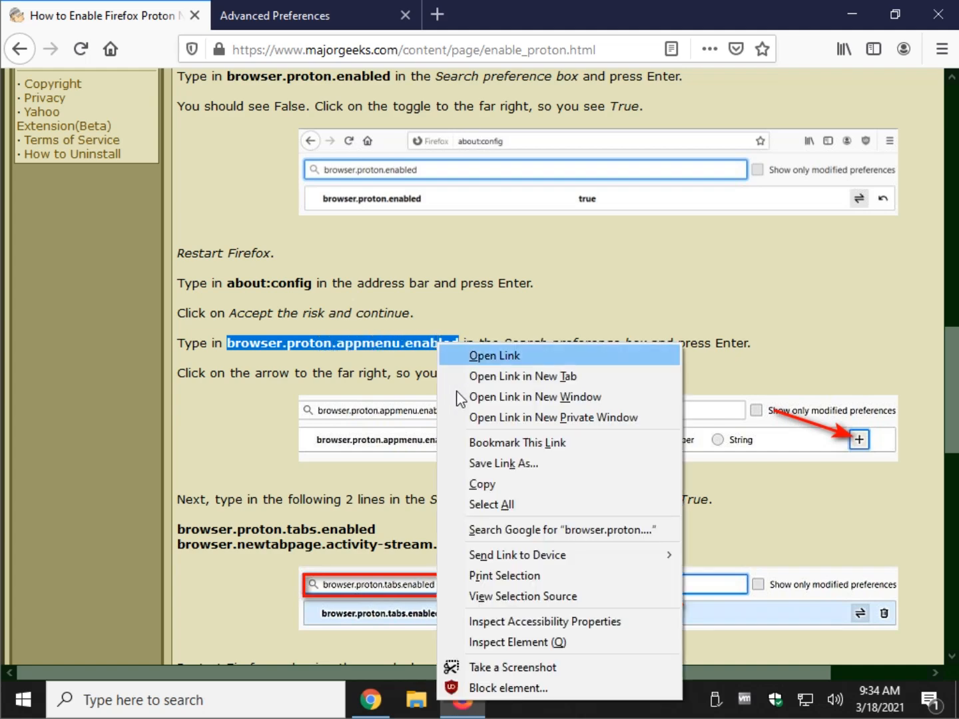
click(288, 14)
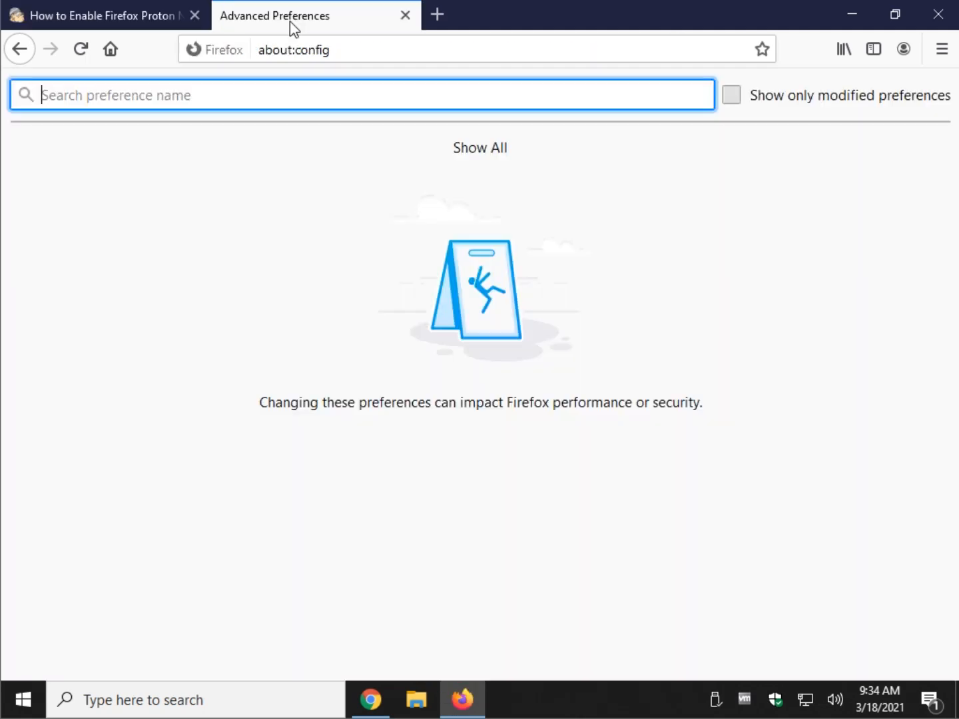
mouse_move(66, 94)
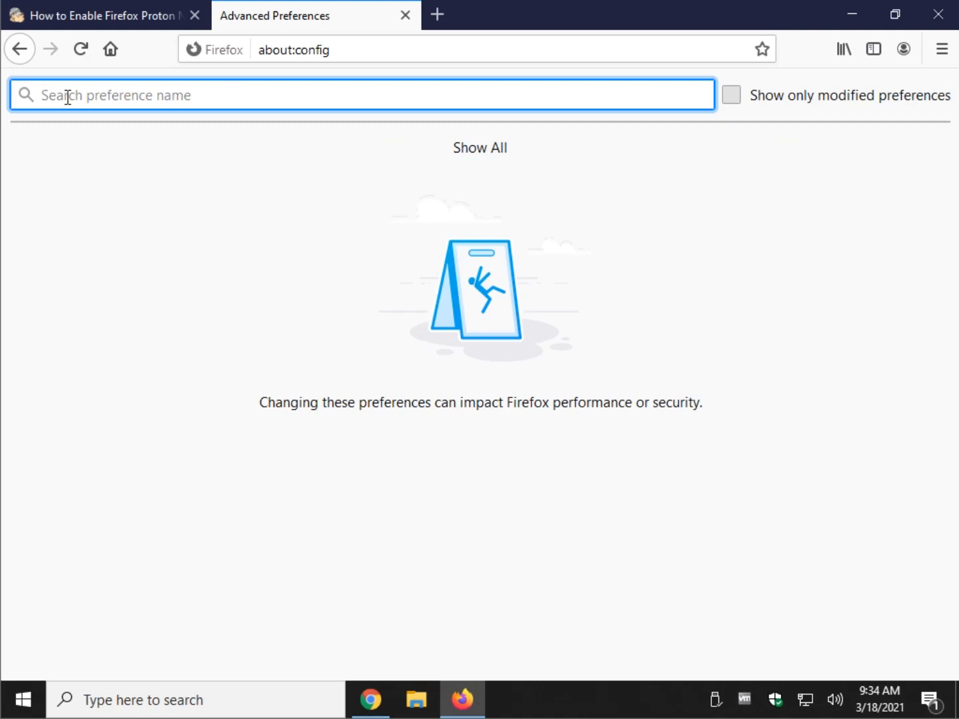
text(browser.proton.appmenu.enabled)
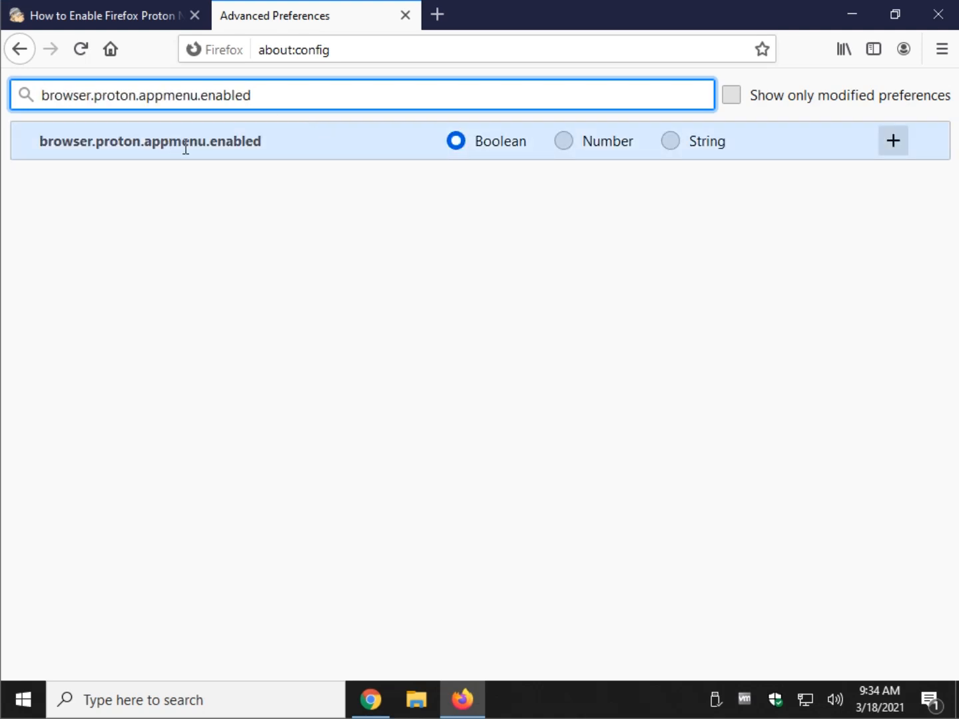
click(892, 141)
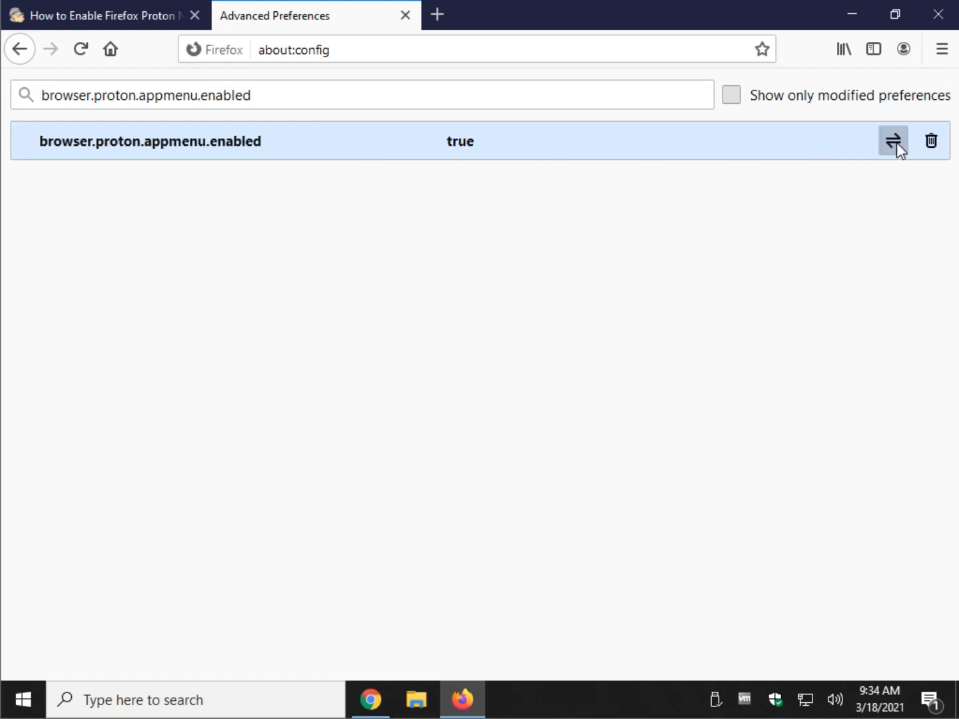
Toggle the appmenu preference to false and back to true, then return to the article
click(894, 141)
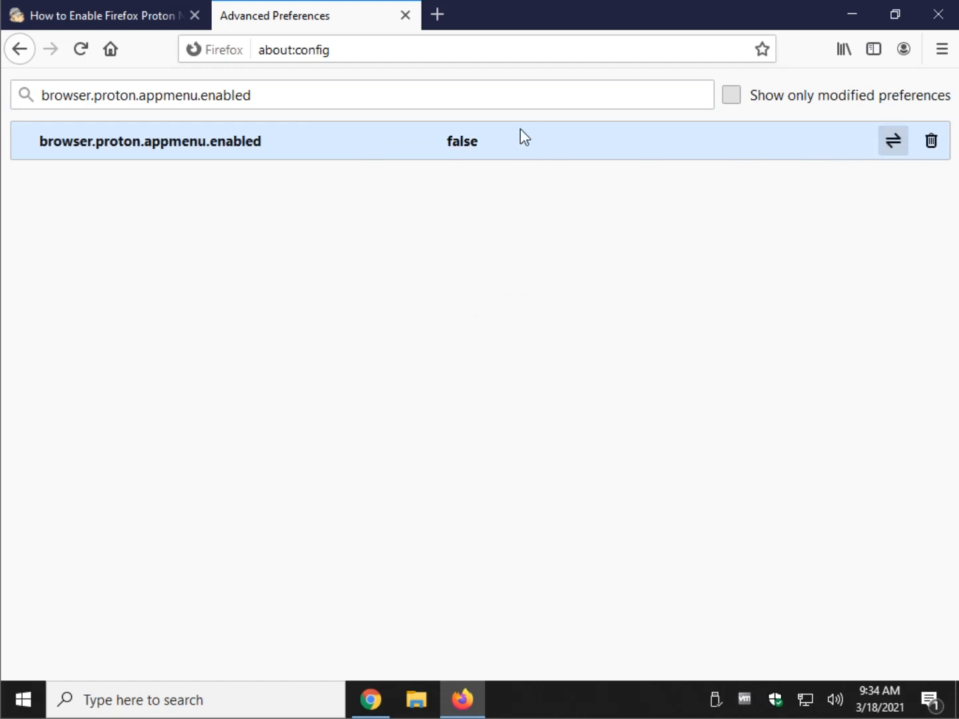
click(892, 142)
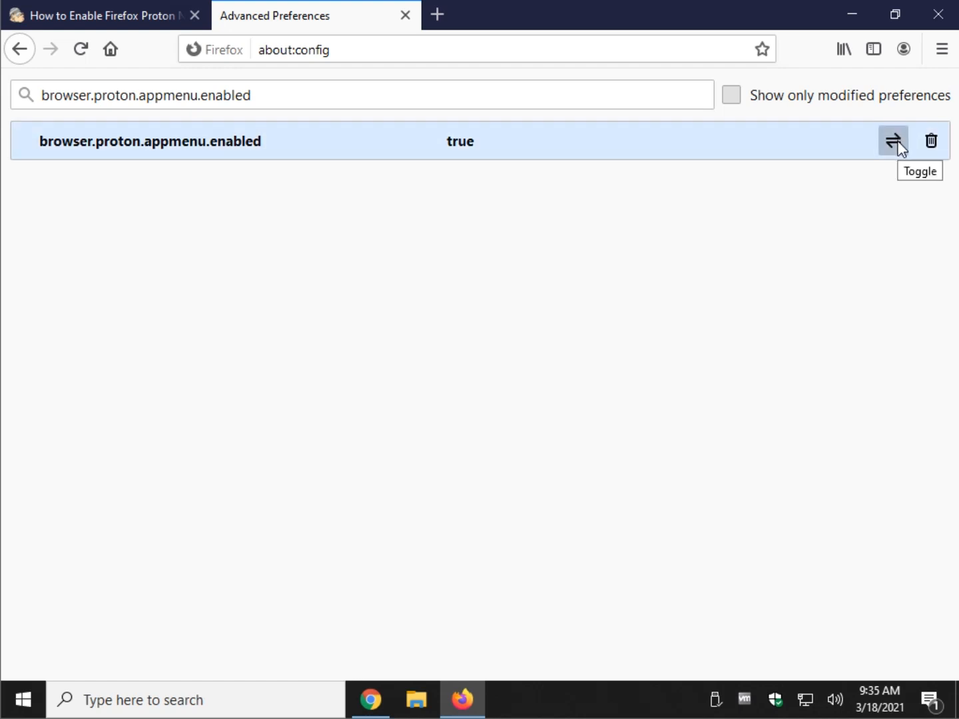
click(100, 16)
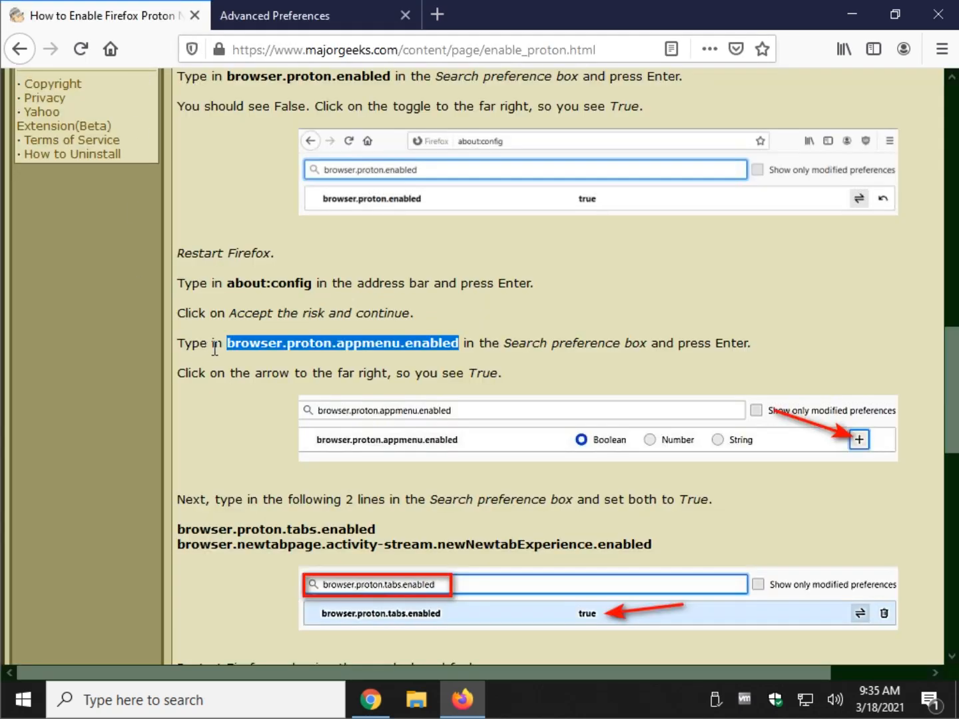
scroll(down, 3)
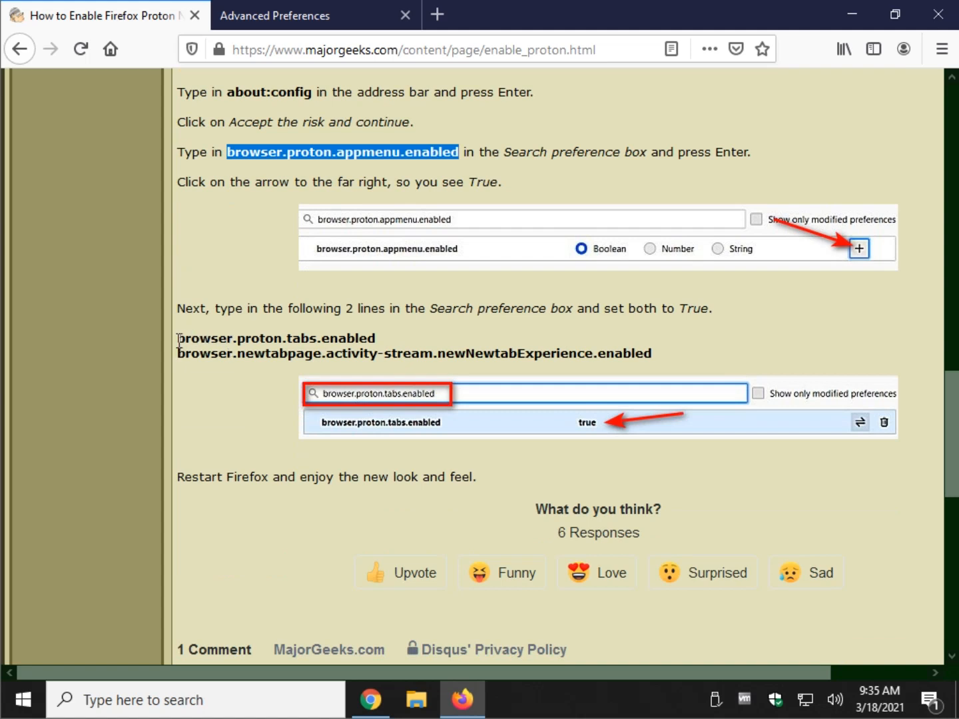
Search browser.proton.tabs.enabled in about:config so it shows as true
right_click(276, 339)
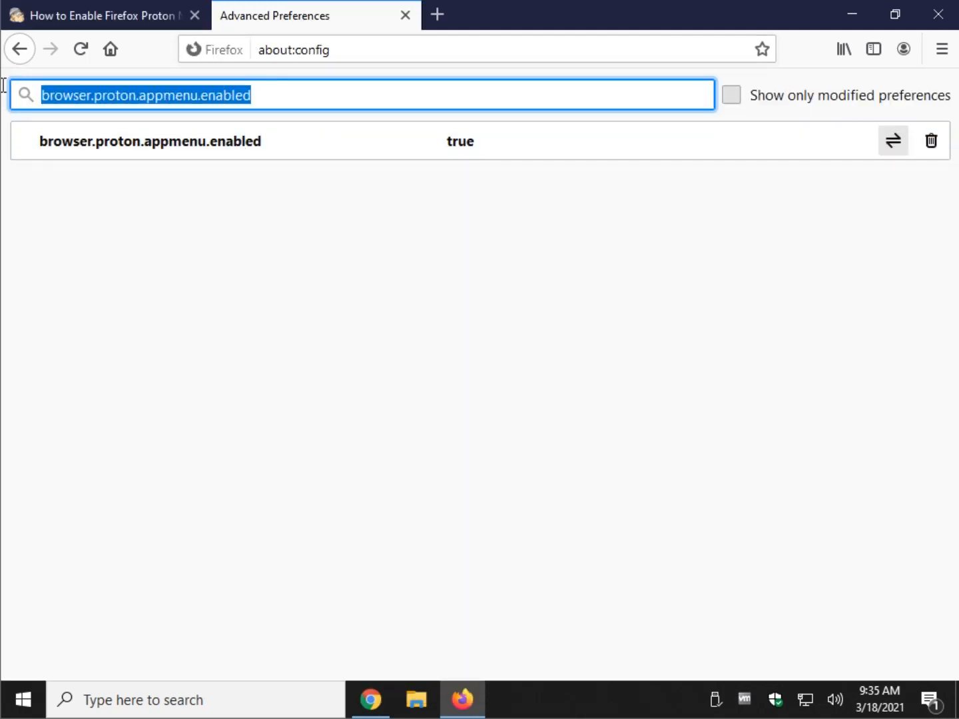
mouse_move(262, 108)
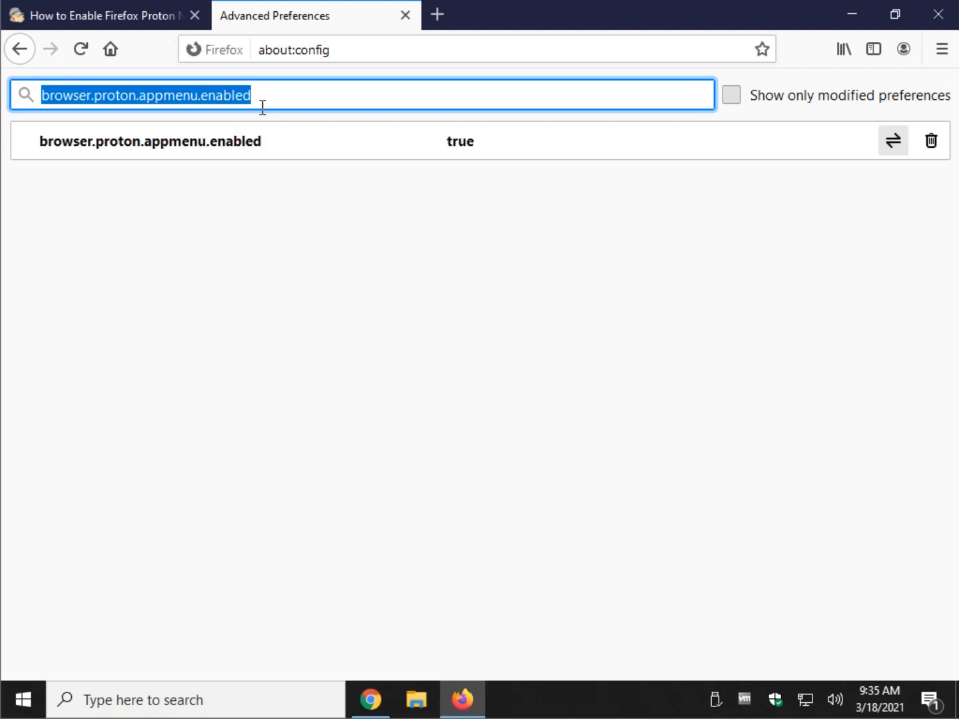
text(browser.proton.tabs.enabled)
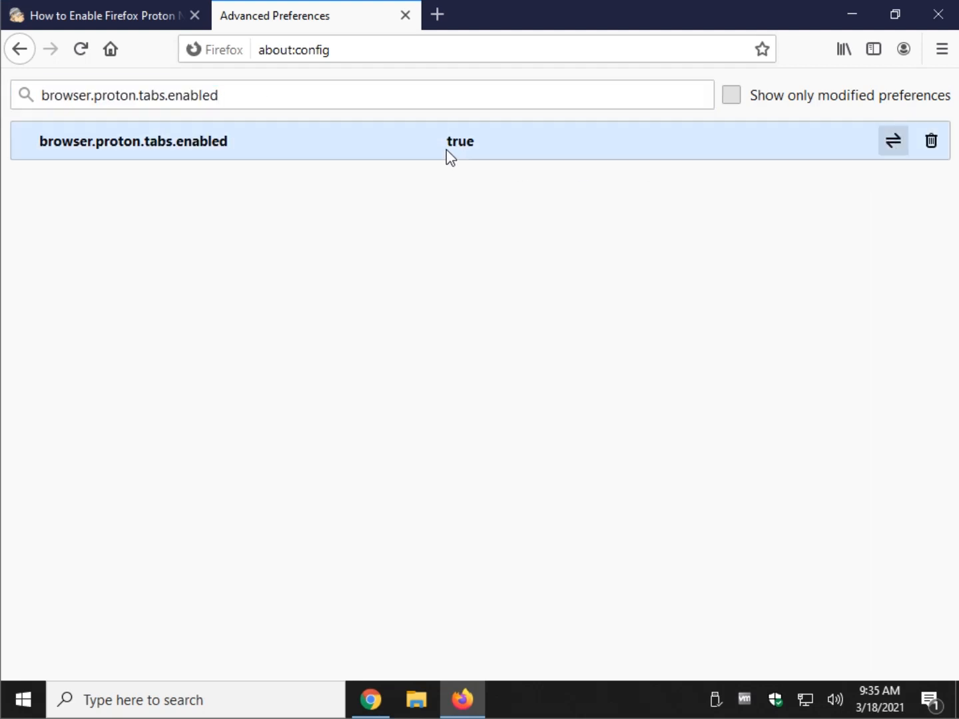
click(100, 16)
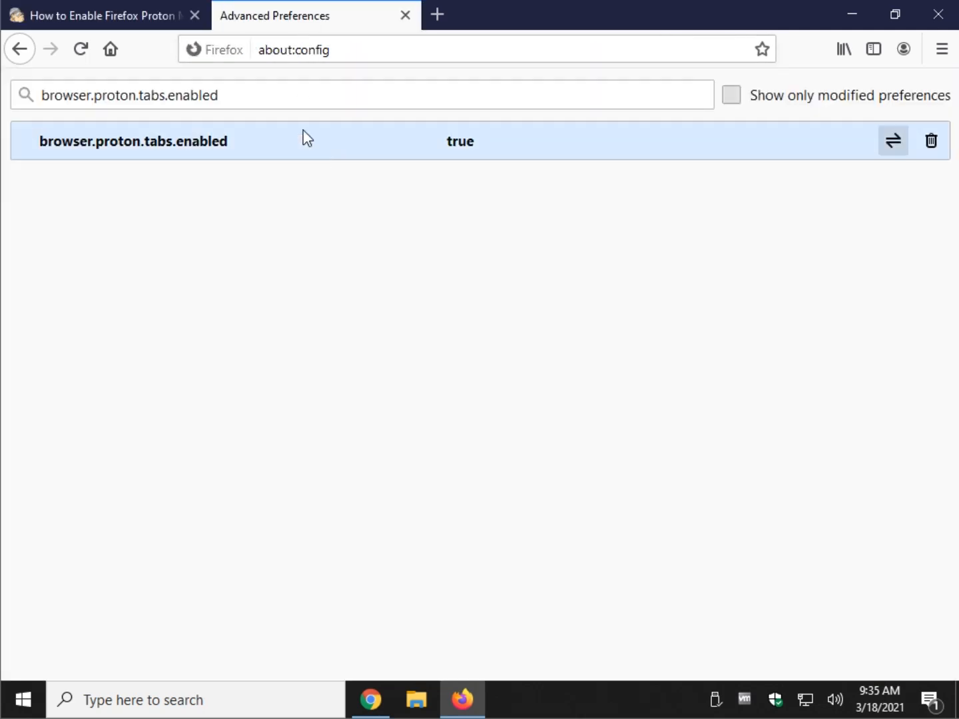
Search browser.newtabpage.activity-stream.newNewtabExperience.enabled and toggle it to true
text(browser.newtabpage.activity-stream.newNewtabExperience.enabled)
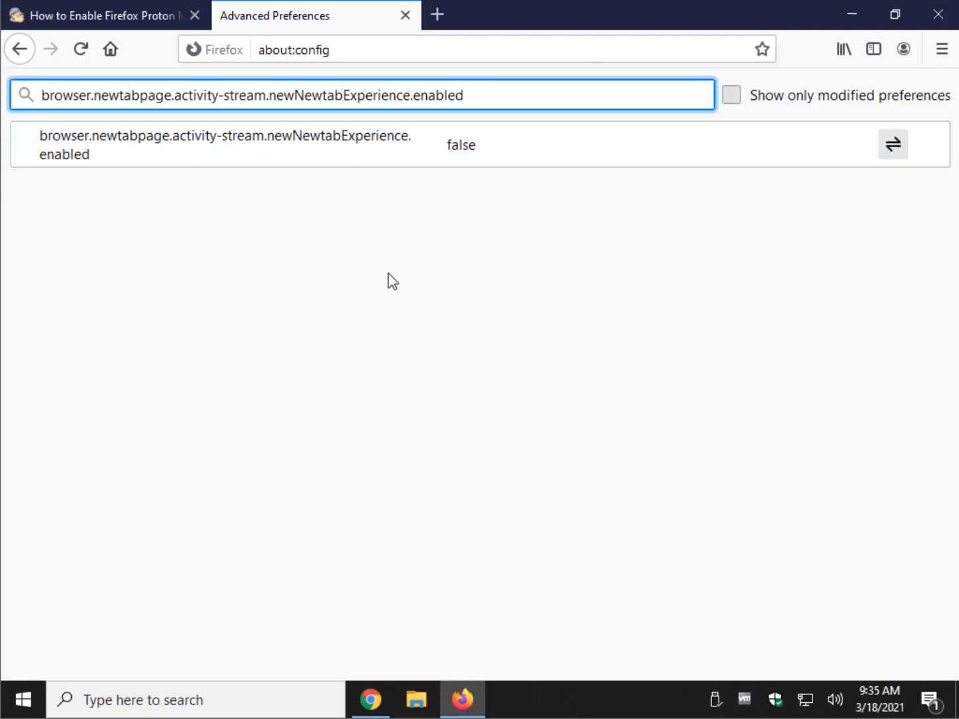
mouse_move(894, 146)
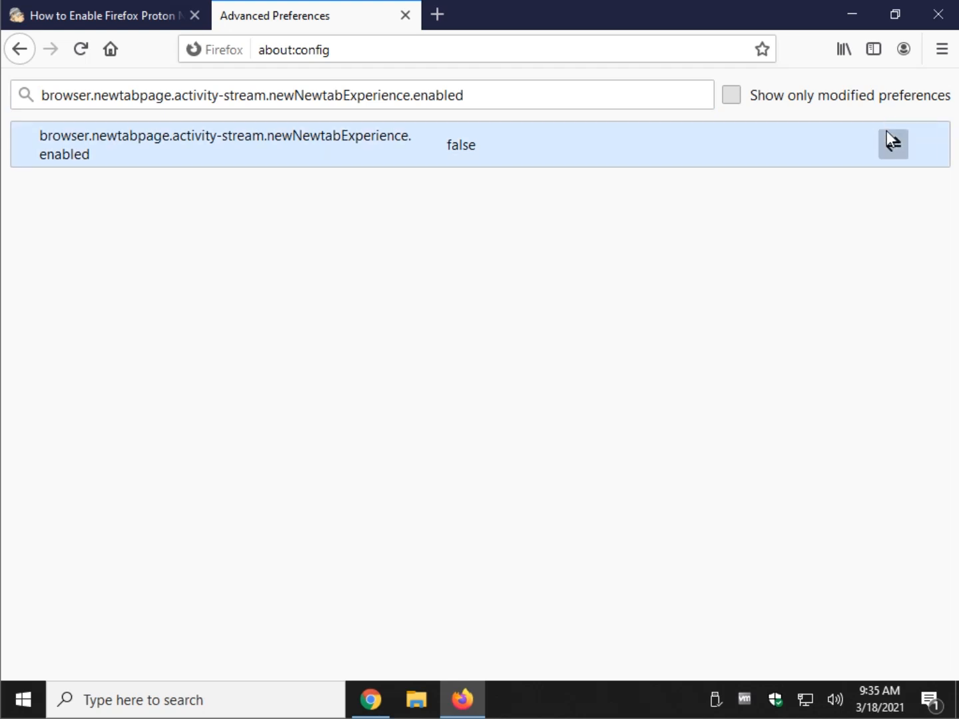
mouse_move(879, 144)
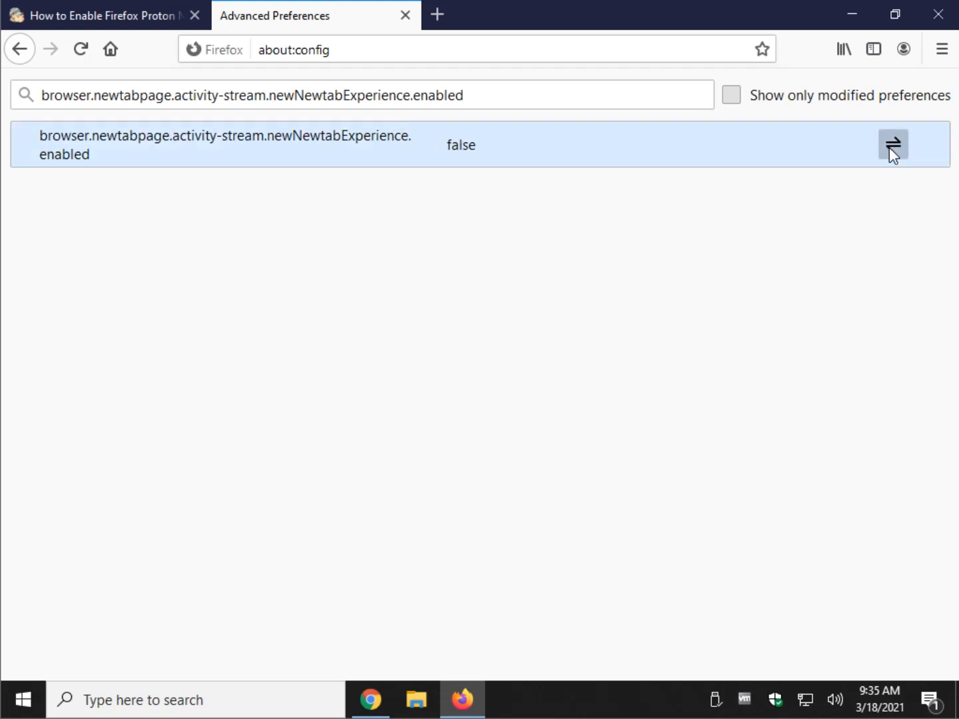
click(892, 144)
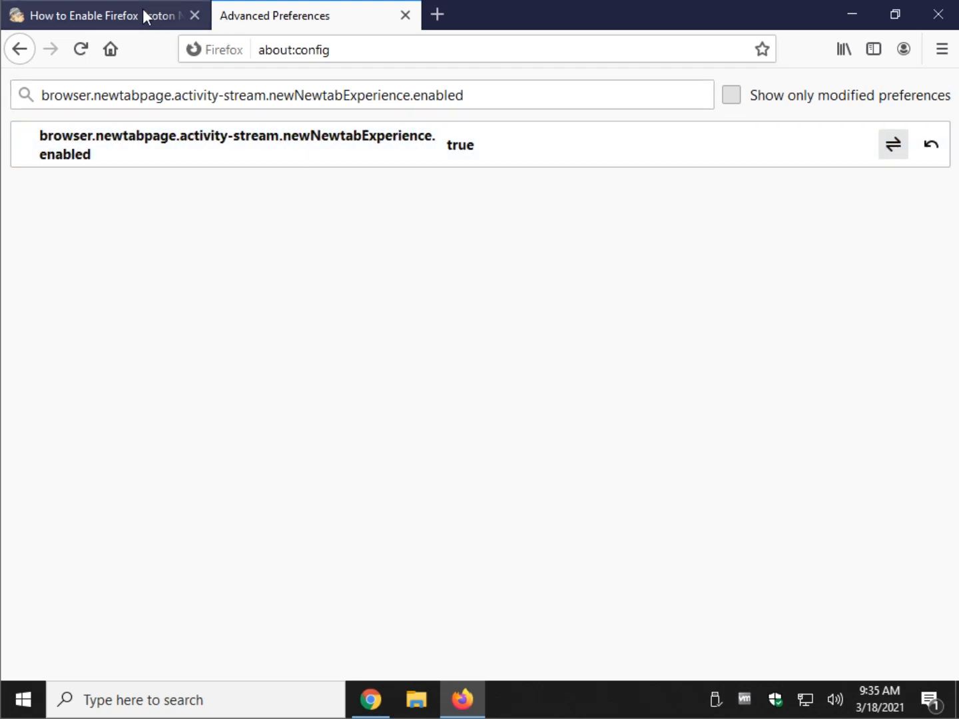
Return to the tutorial tab and close the Advanced Preferences tab
click(100, 14)
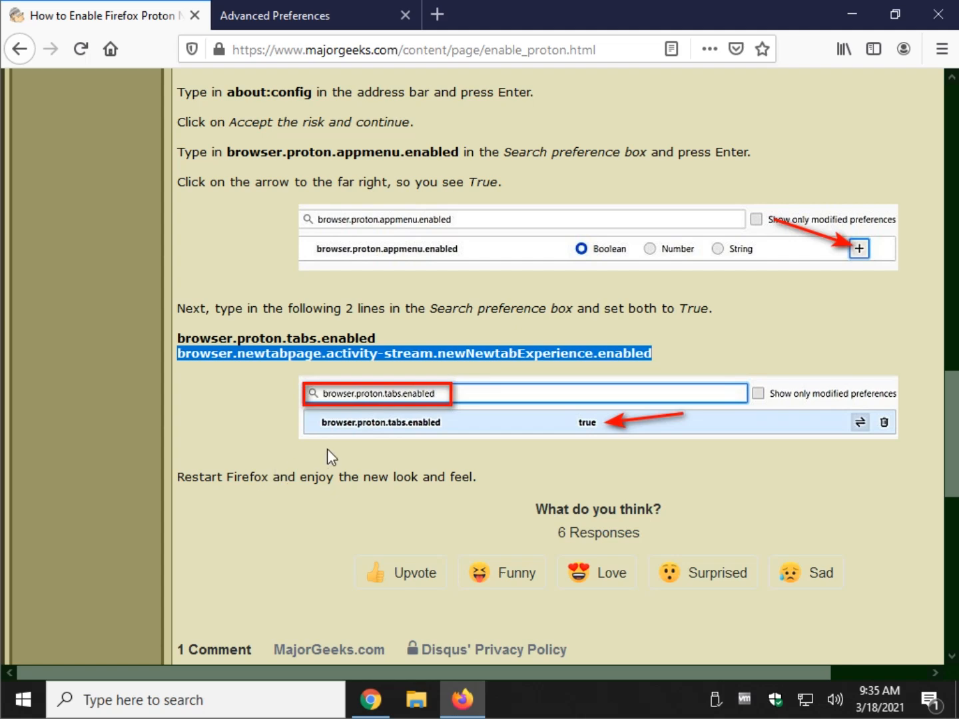
mouse_move(245, 467)
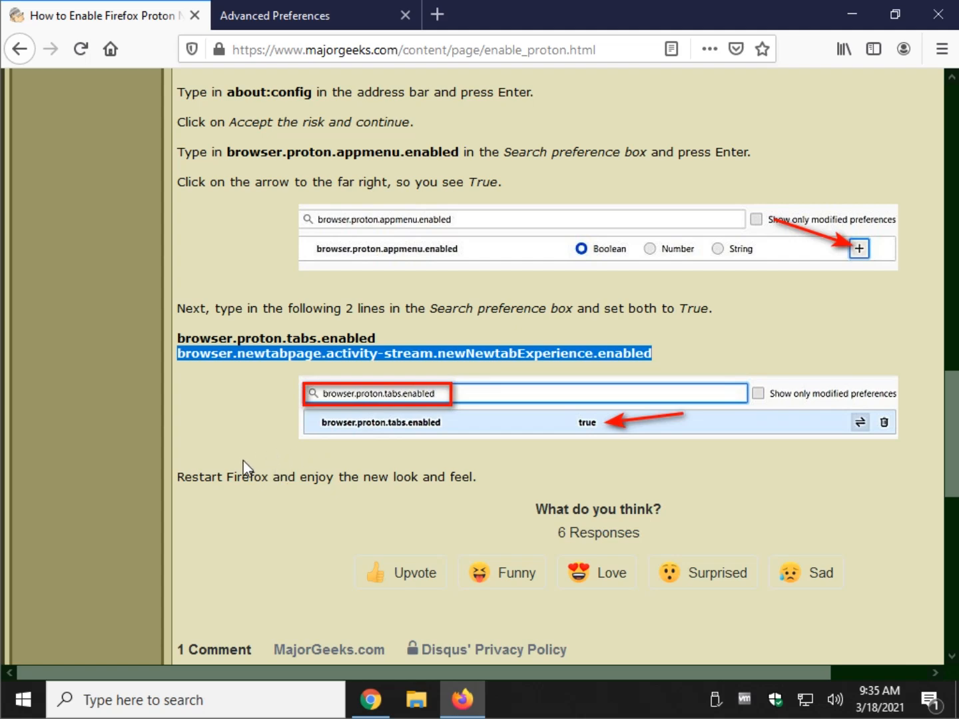
mouse_move(192, 347)
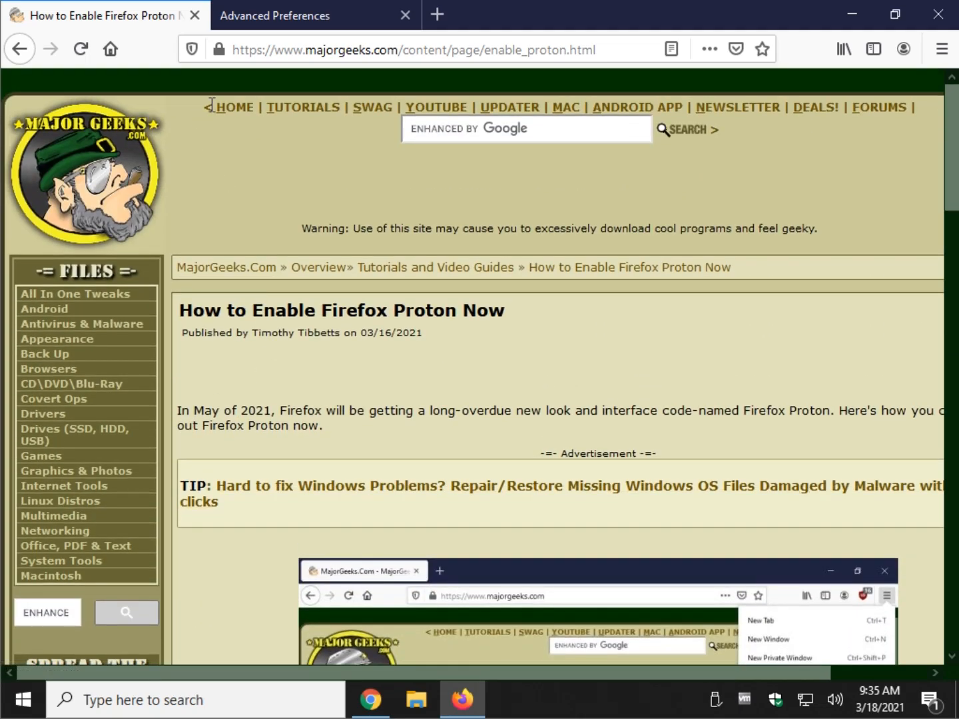
click(413, 51)
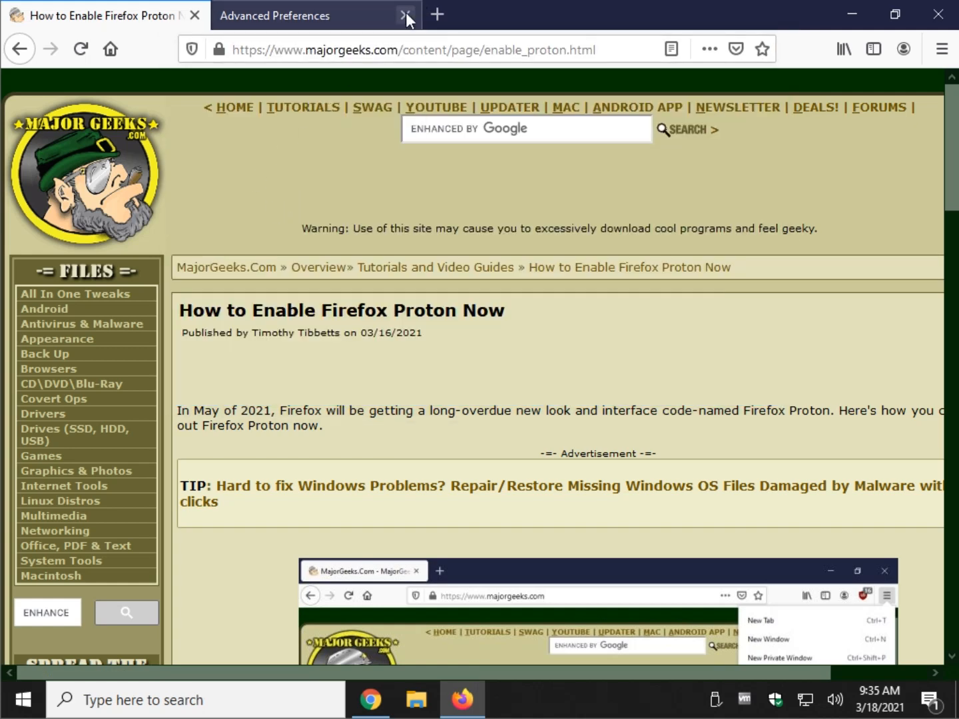
click(402, 14)
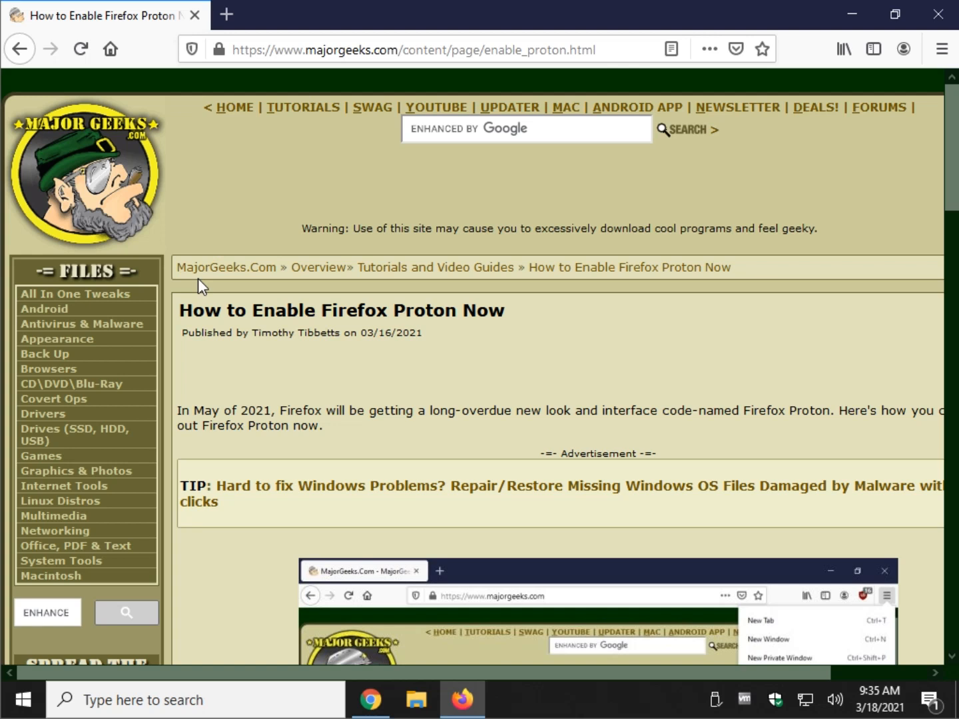
mouse_move(463, 357)
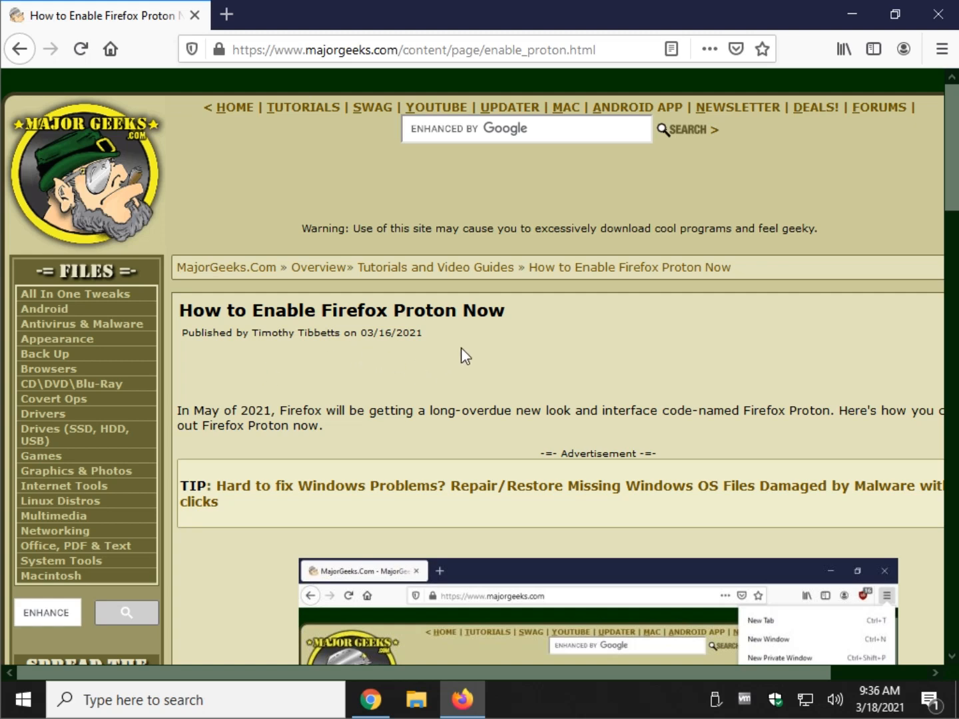
mouse_move(658, 201)
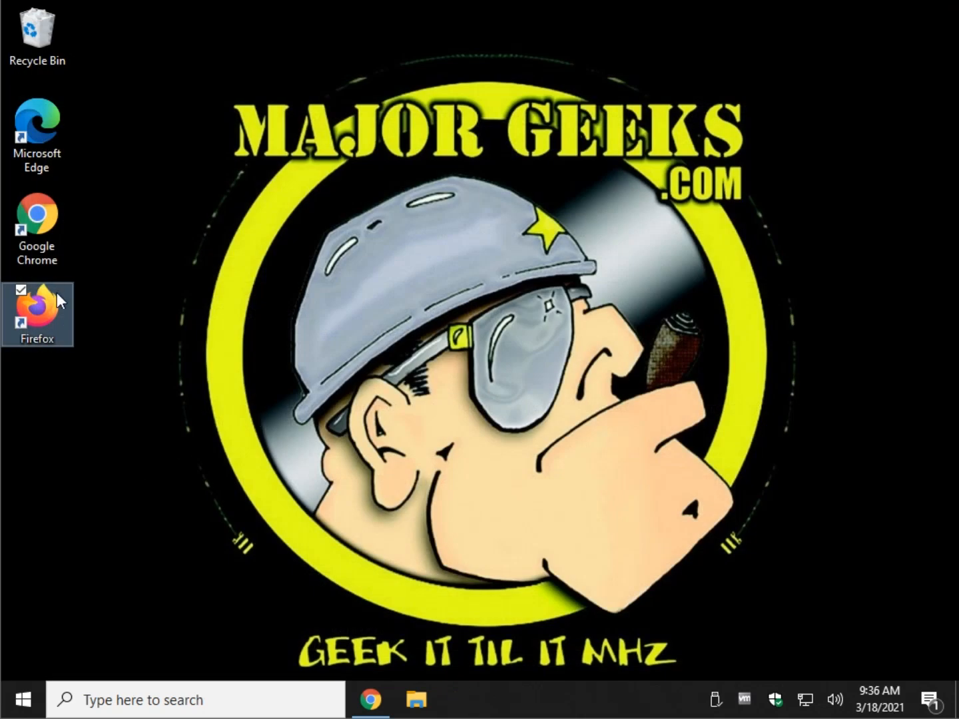
double_click(38, 309)
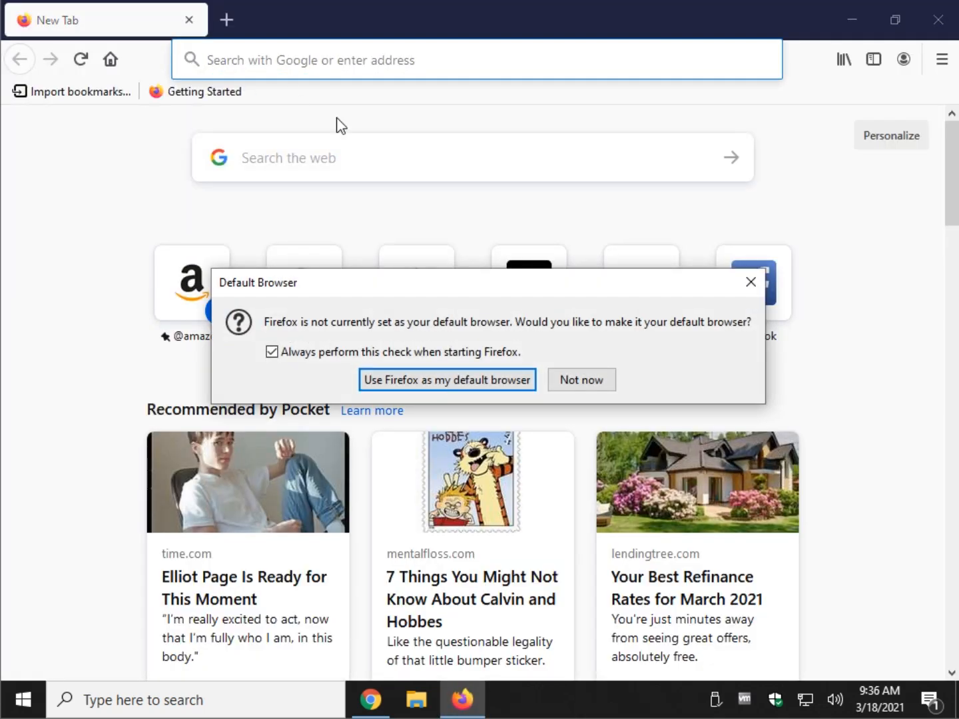
click(581, 380)
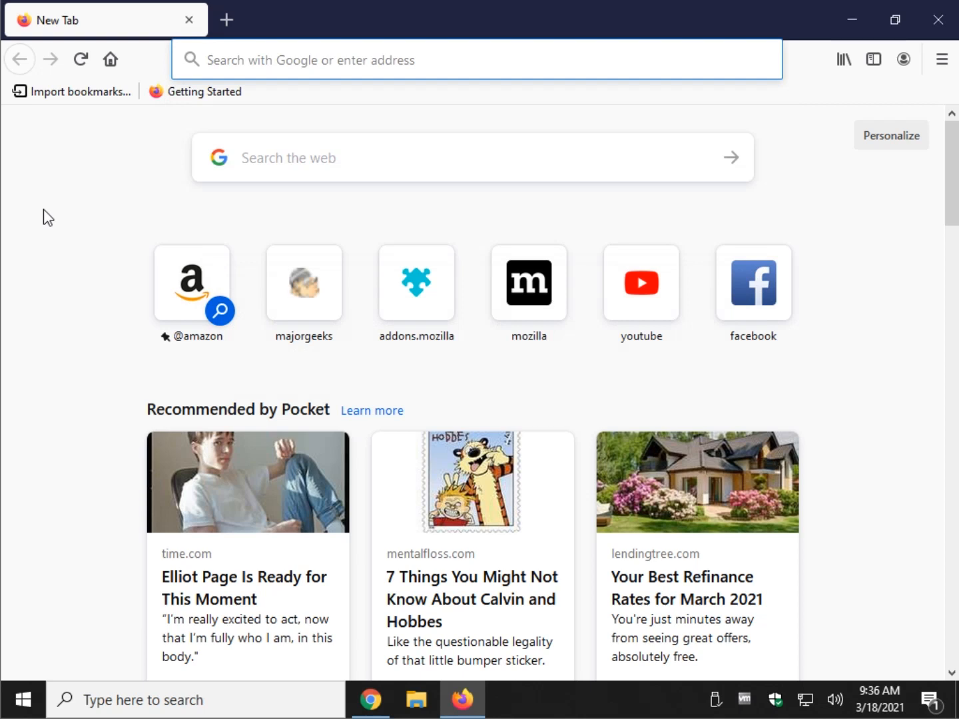
mouse_move(48, 205)
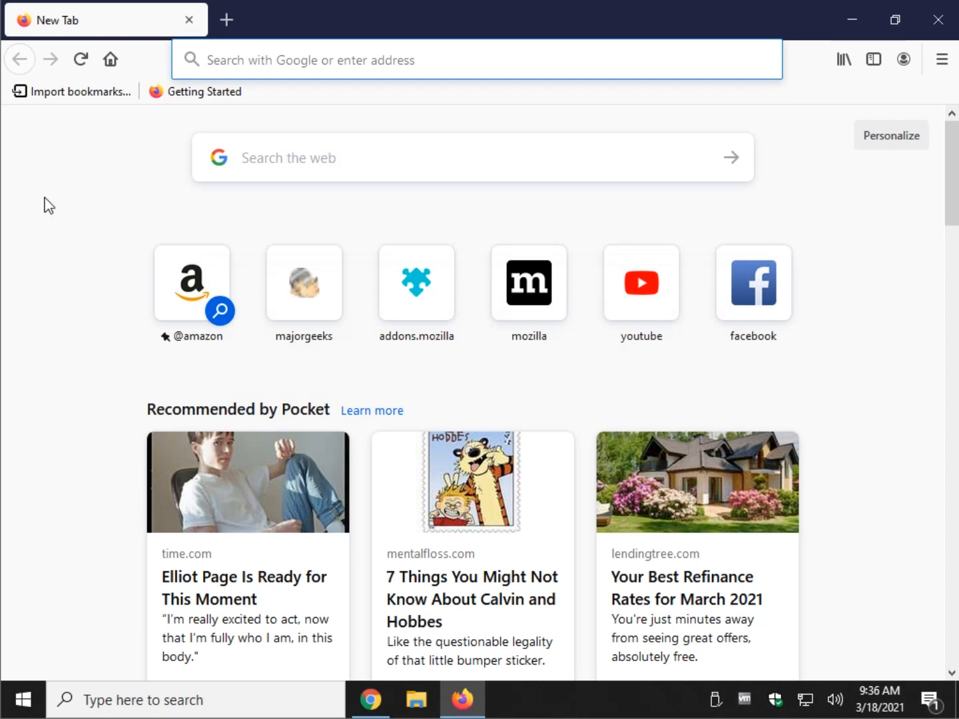
mouse_move(144, 26)
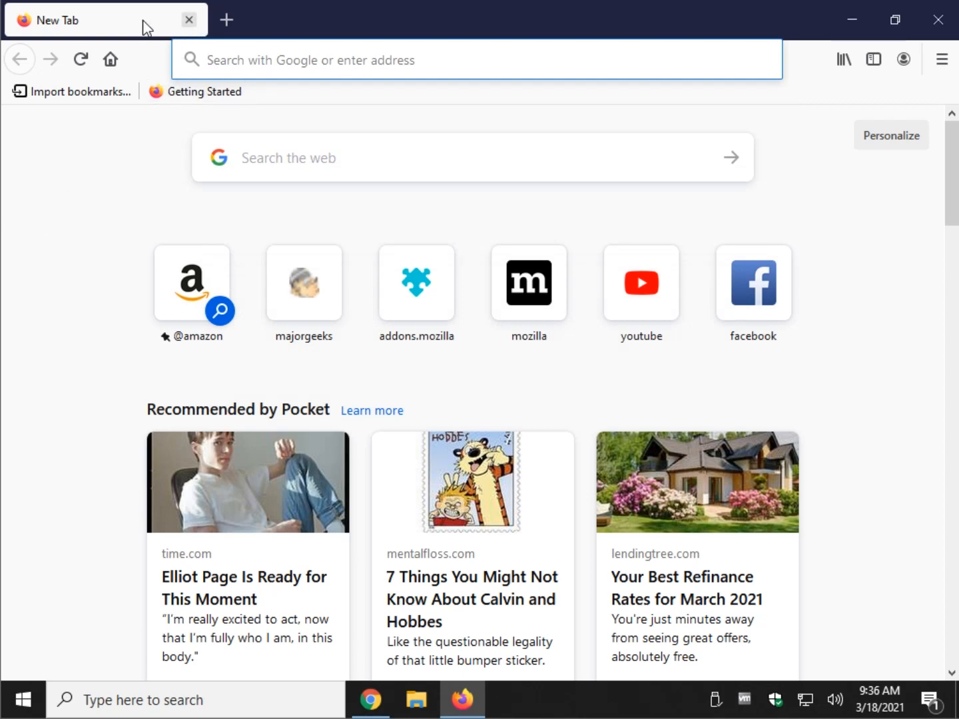
click(309, 59)
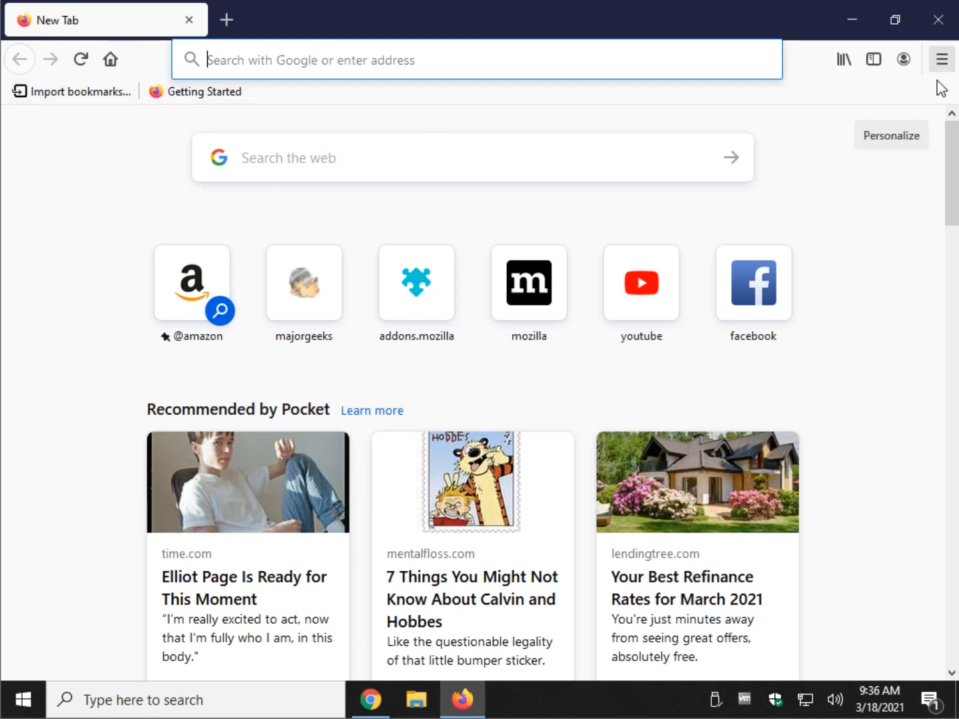
click(940, 58)
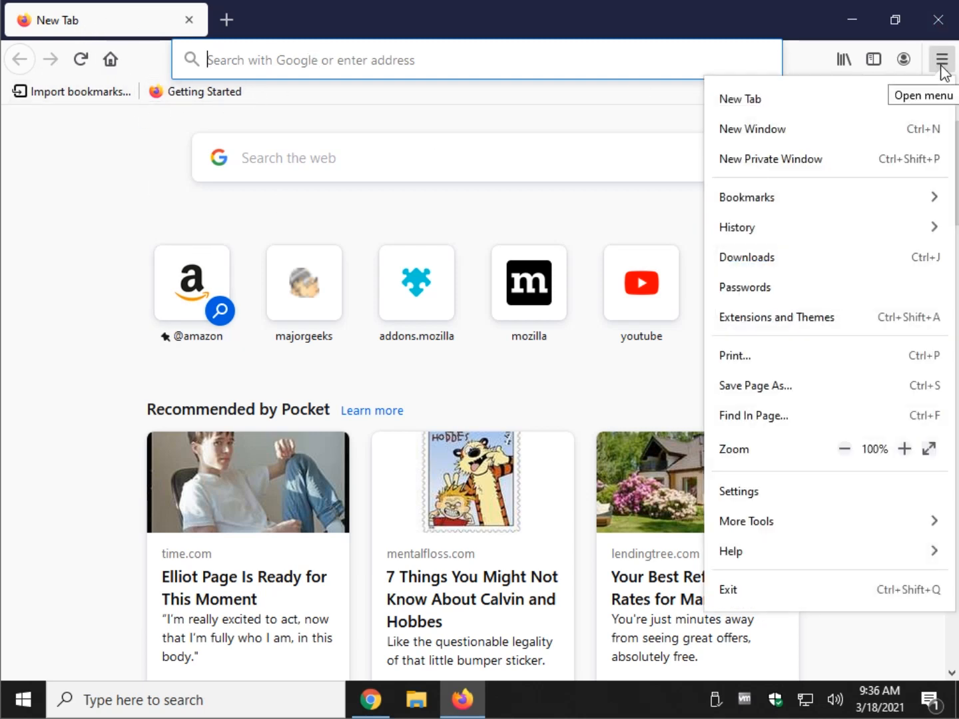
click(844, 59)
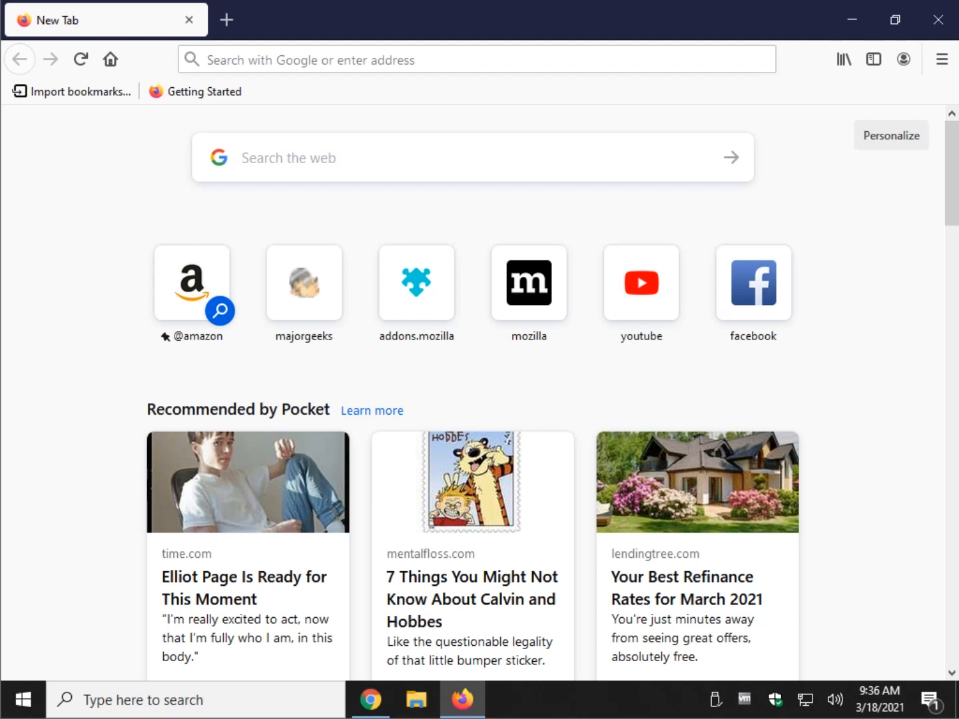
mouse_move(98, 376)
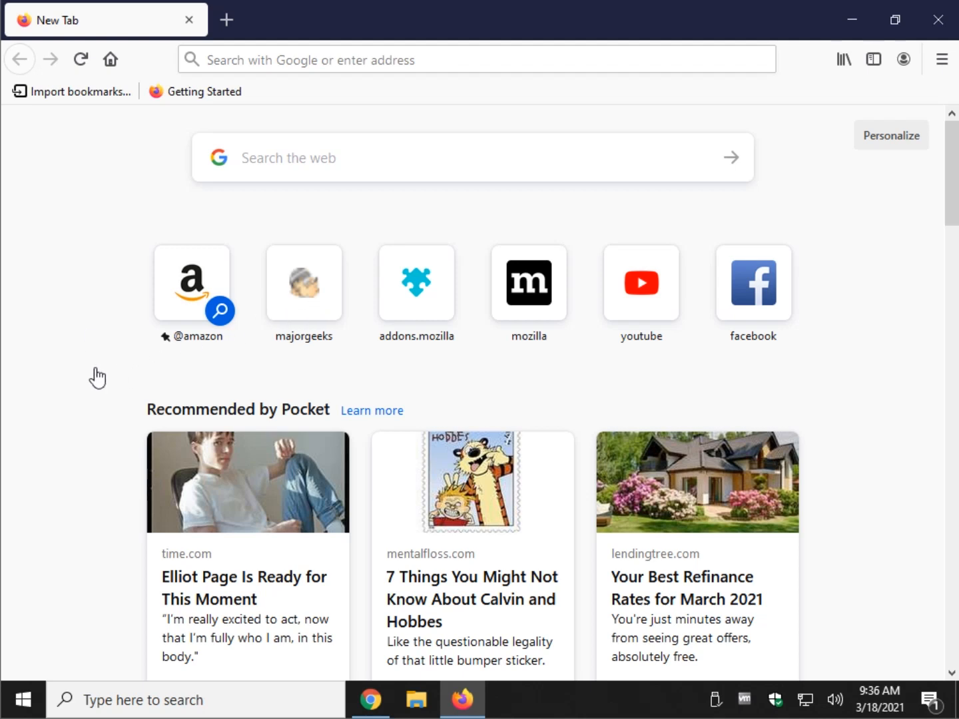
mouse_move(440, 245)
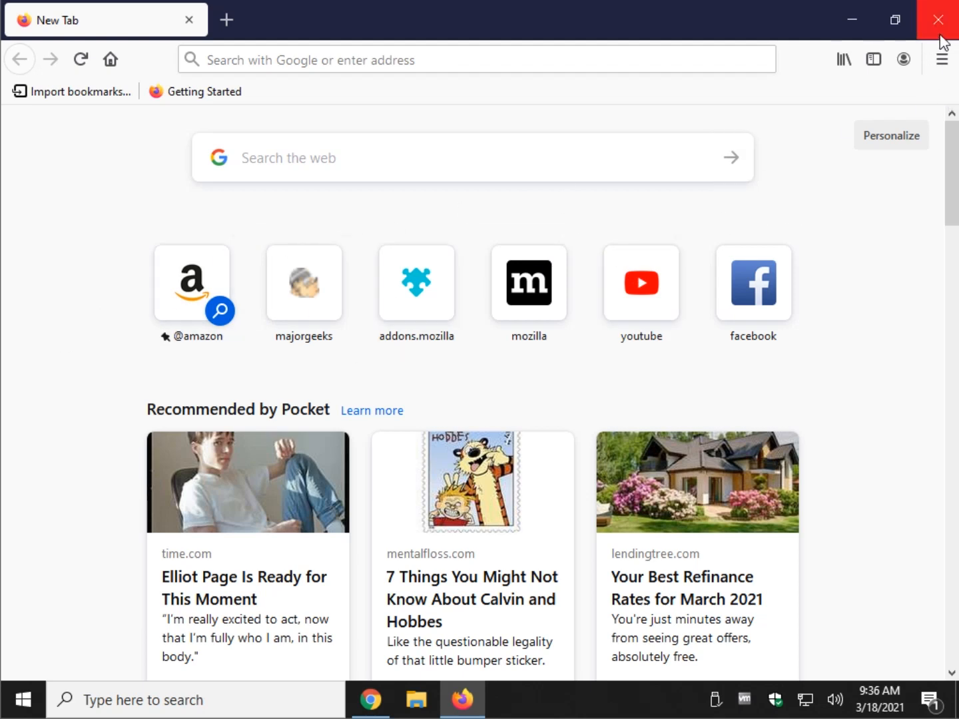
click(937, 19)
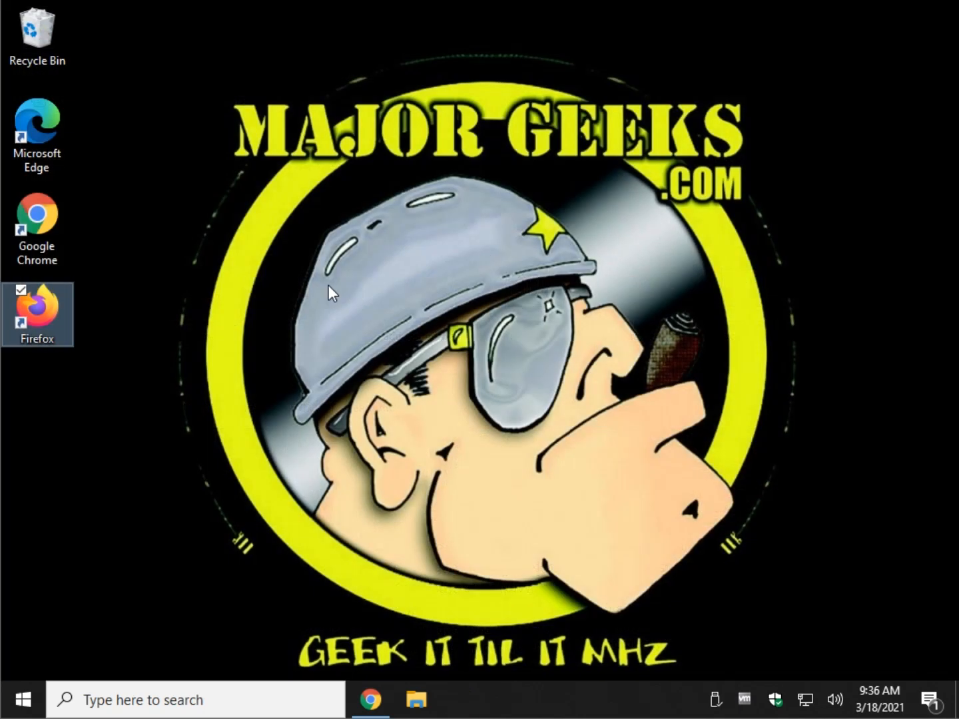
Launch Google Chrome on the MajorGeeks enable_proton tutorial page
right_click(34, 26)
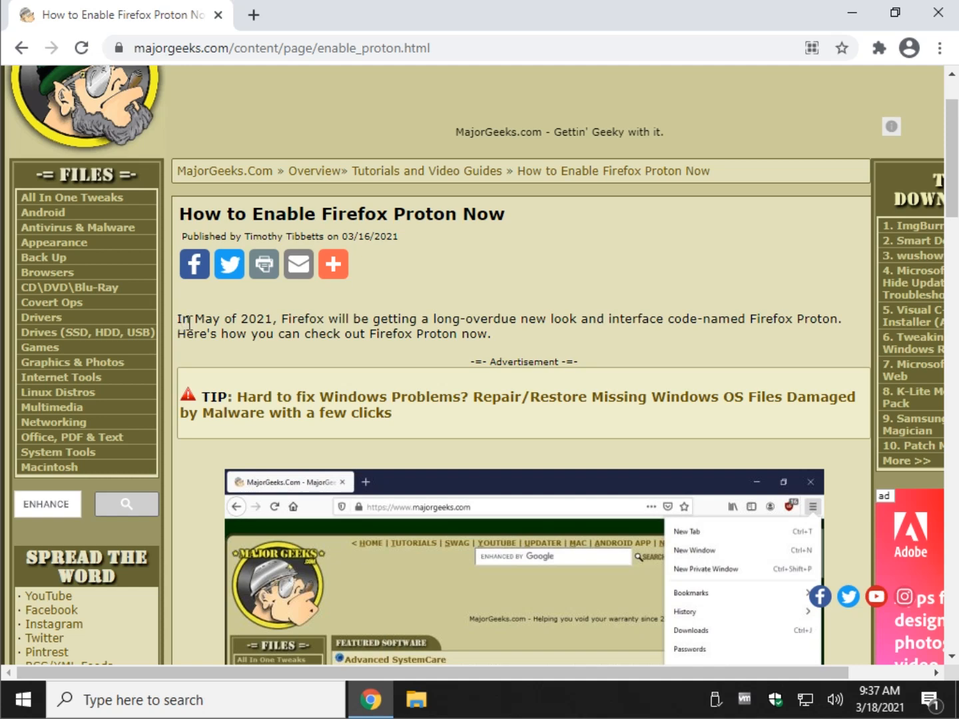
mouse_move(346, 334)
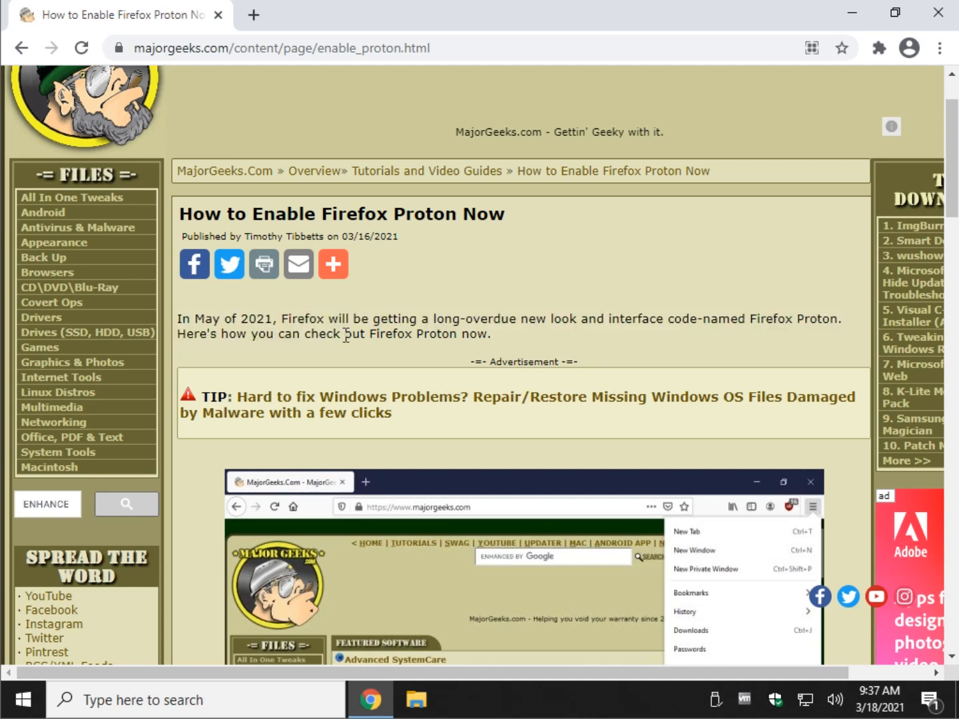
mouse_move(393, 322)
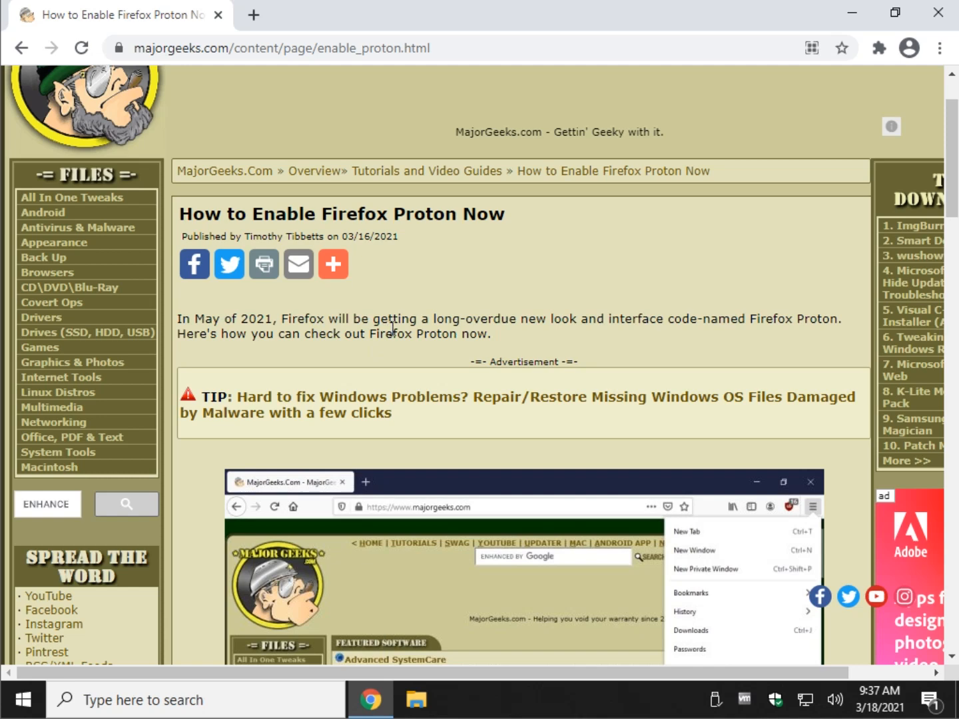
mouse_move(532, 283)
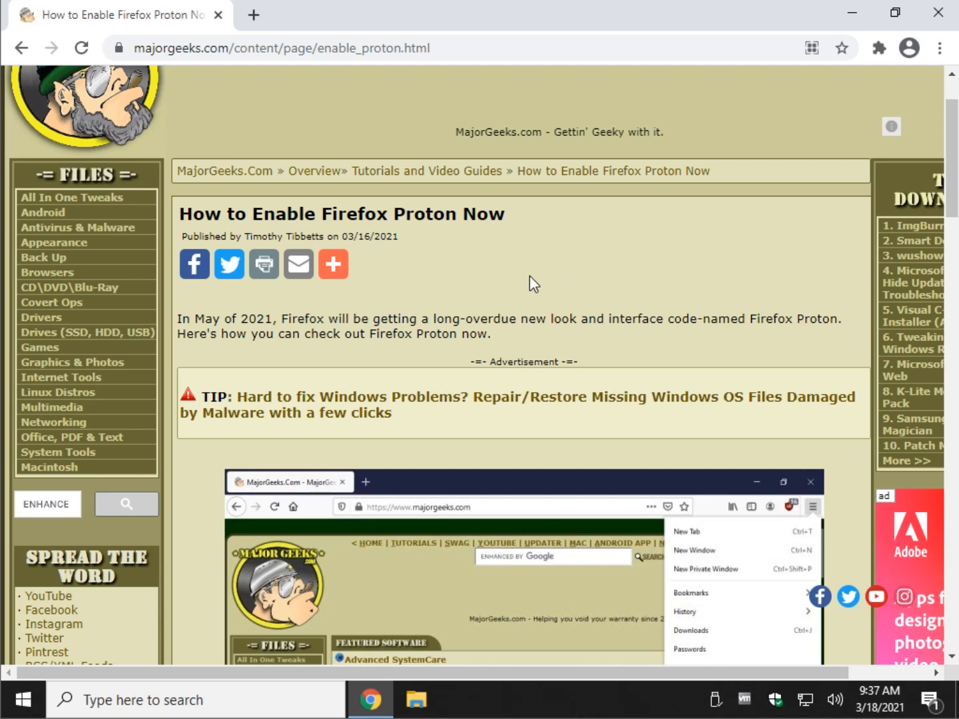
mouse_move(538, 248)
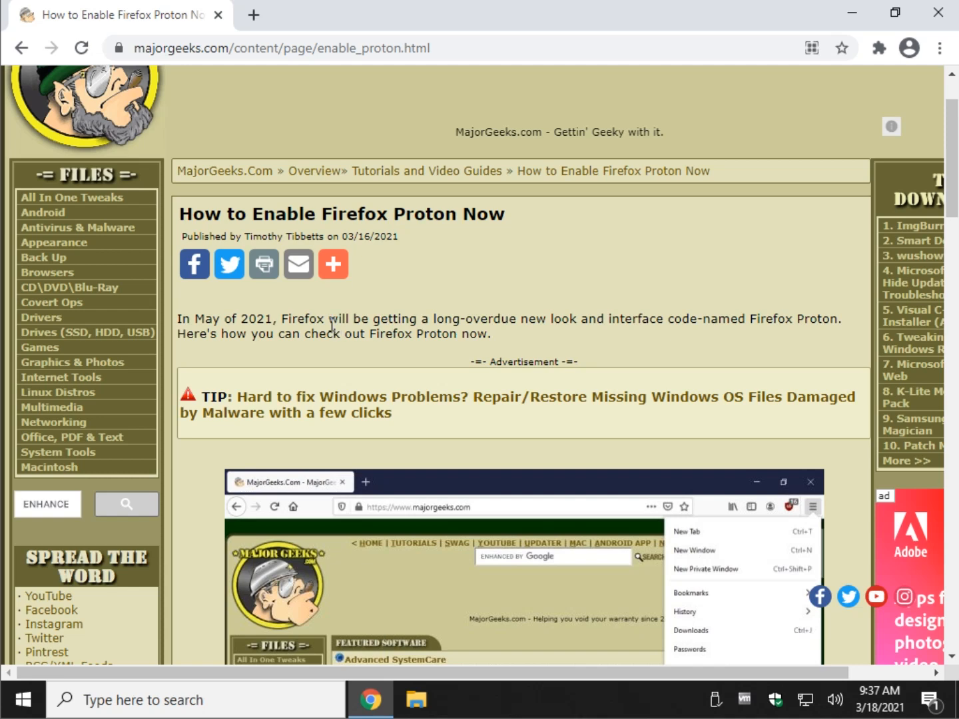
mouse_move(268, 361)
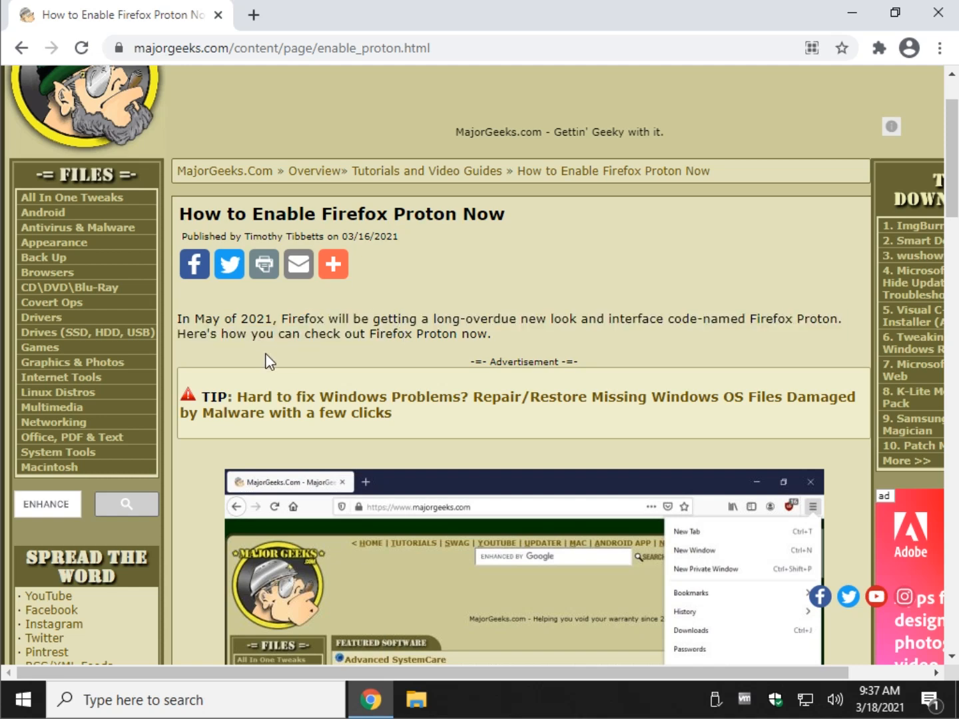
mouse_move(409, 466)
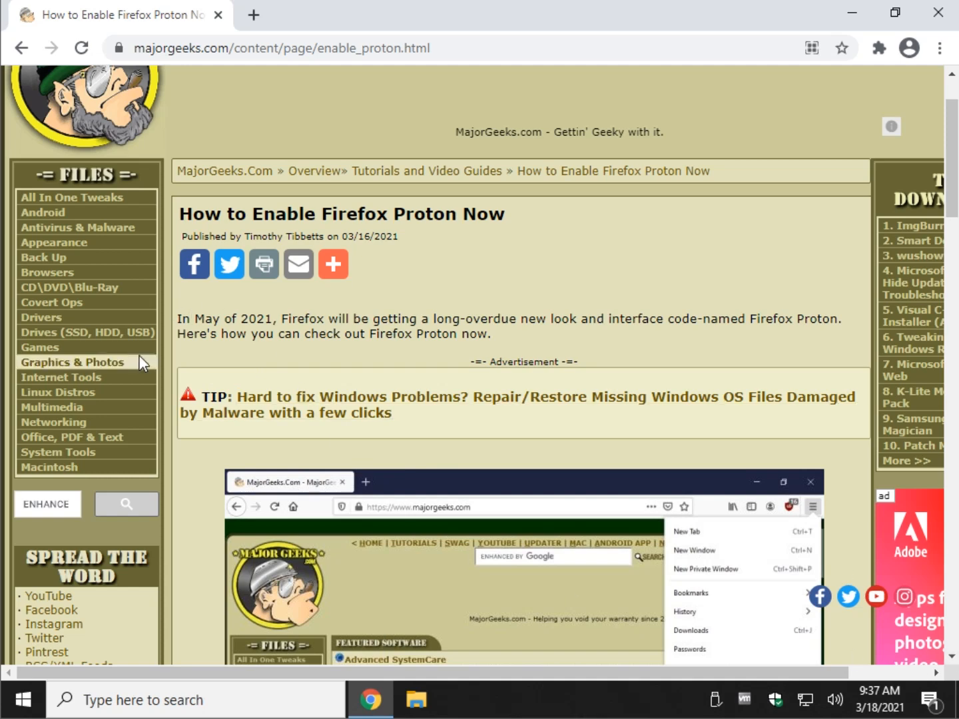
mouse_move(278, 368)
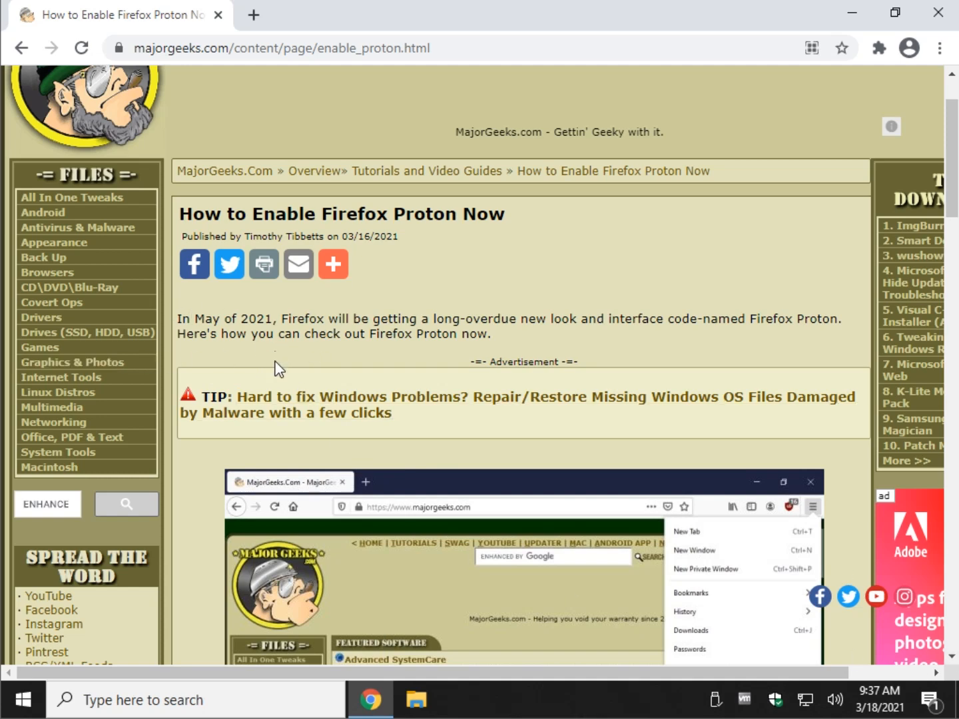